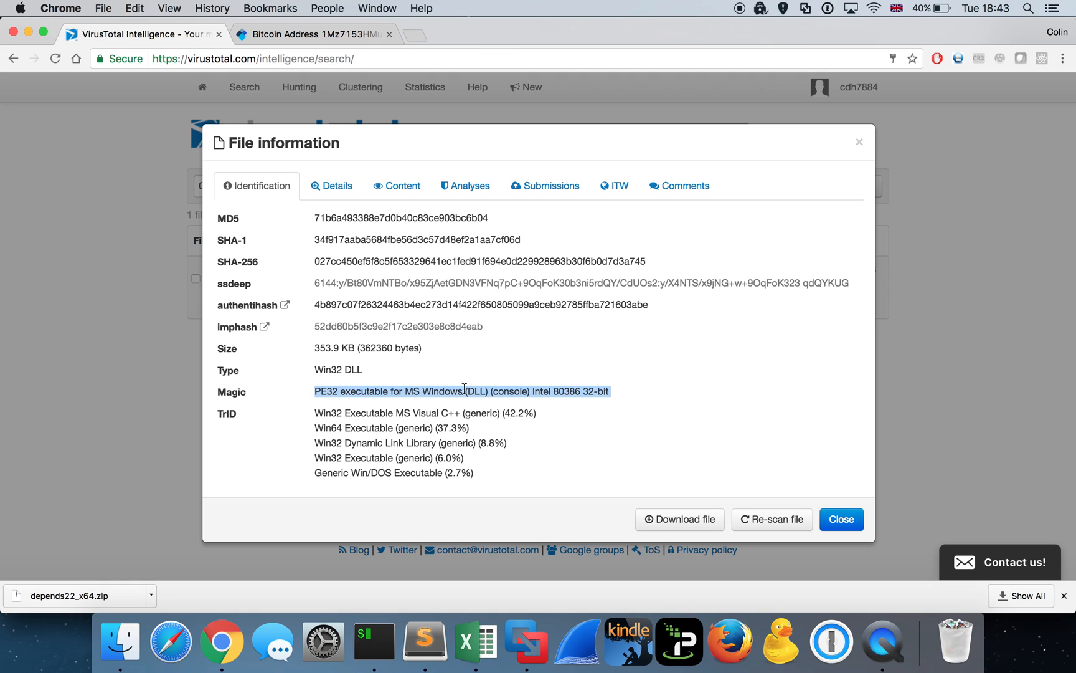
{"action": "mouse_move", "coordinate": [579, 371]}
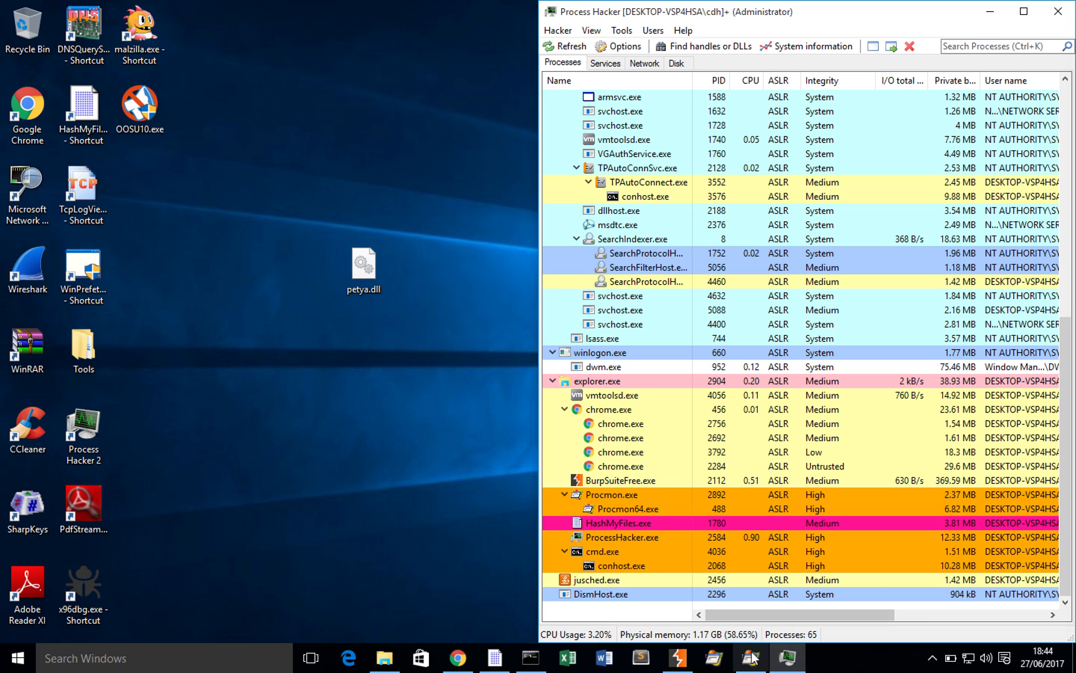
- Start Process Monitor with an Operation is Process Create include filter, then minimise it
{"action": "left_click", "coordinate": [12, 30]}
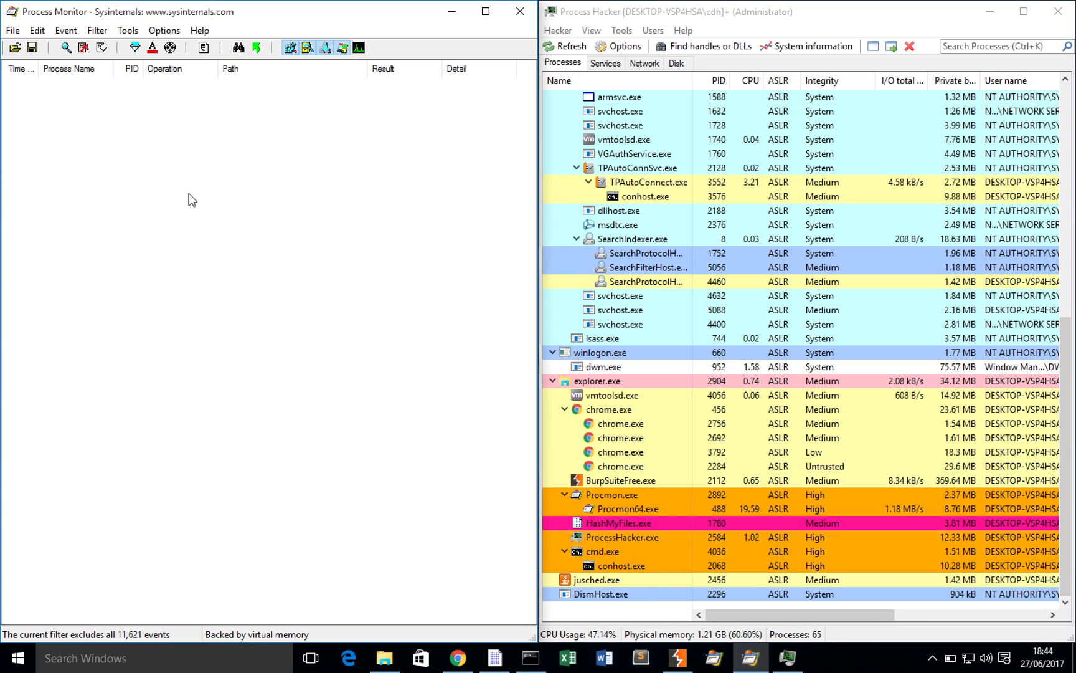
{"action": "left_click", "coordinate": [96, 30]}
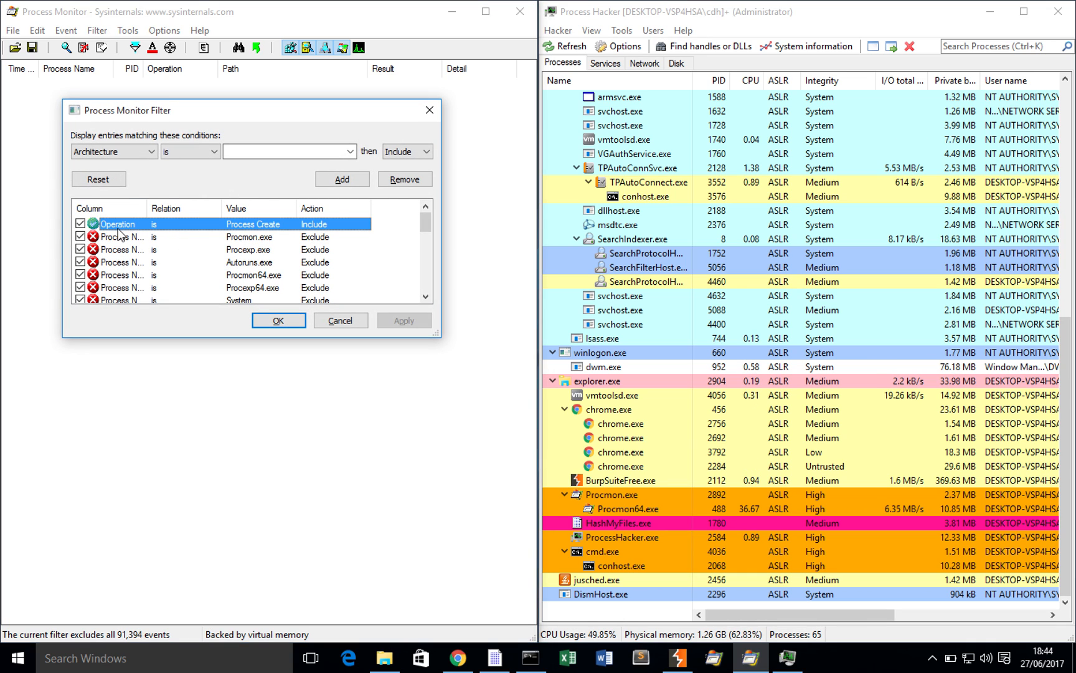
{"action": "left_click", "coordinate": [278, 320]}
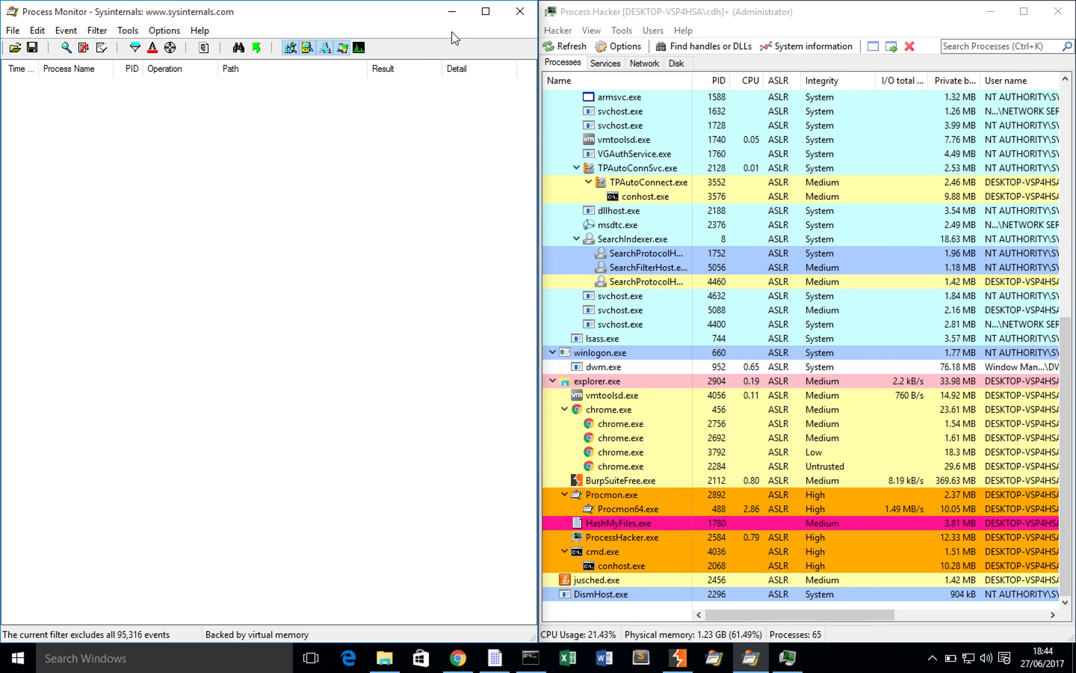
{"action": "left_click", "coordinate": [520, 11]}
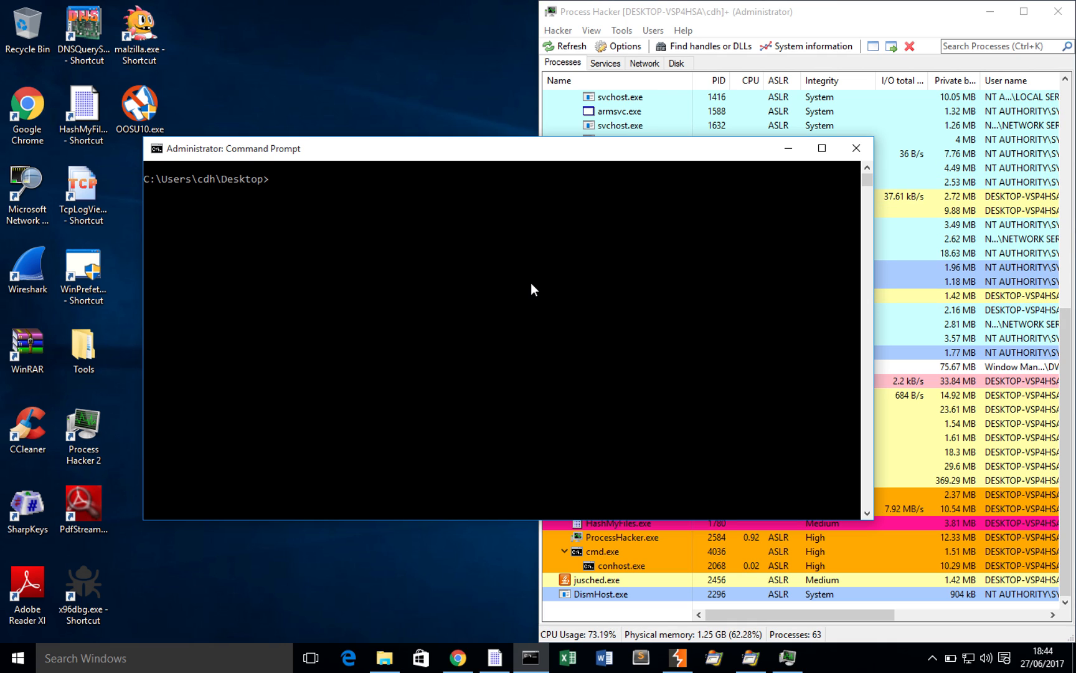
- Run the DLL's first export with the command rundll32 petya.dll, #1
{"action": "type", "text": "rundll32"}
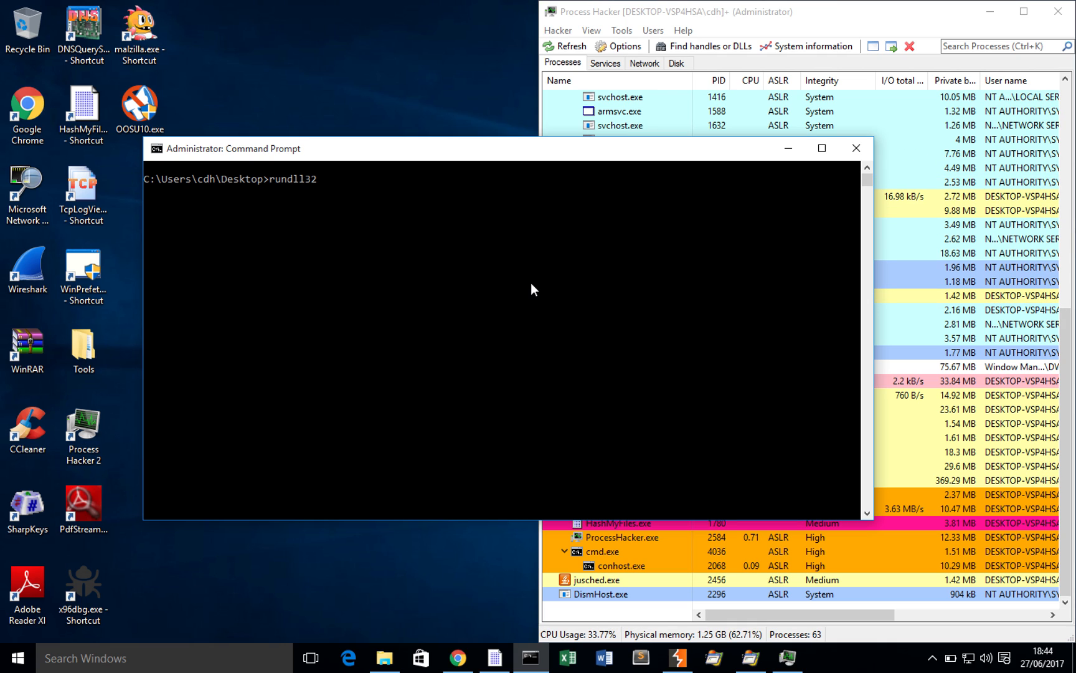
{"action": "type", "text": "petya.dll"}
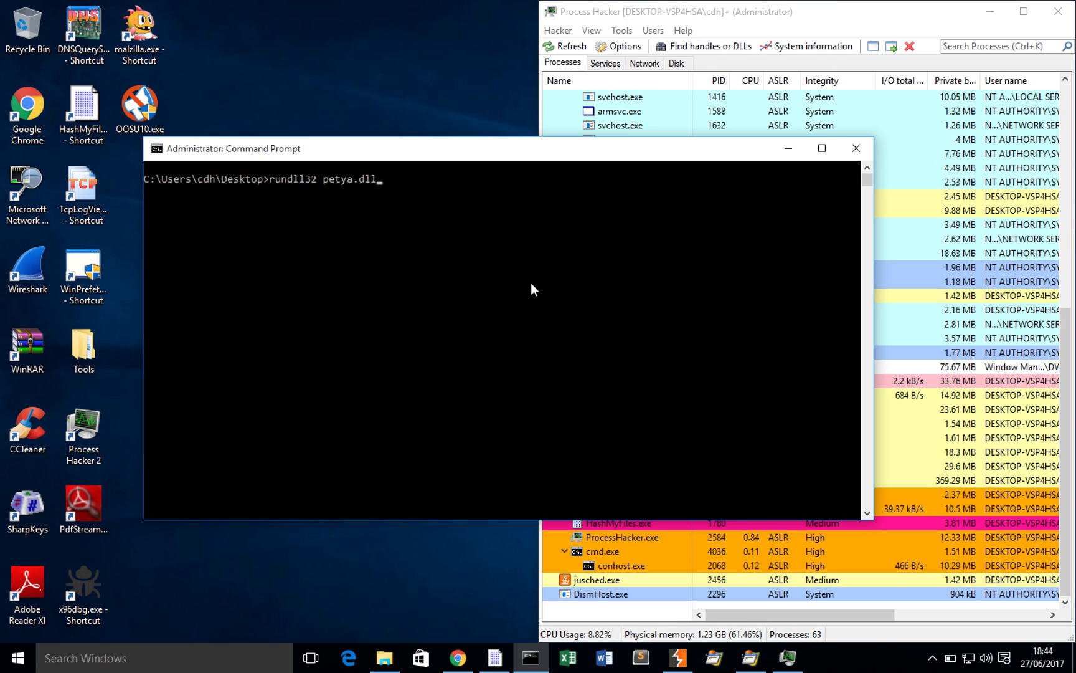
{"action": "type", "text": ","}
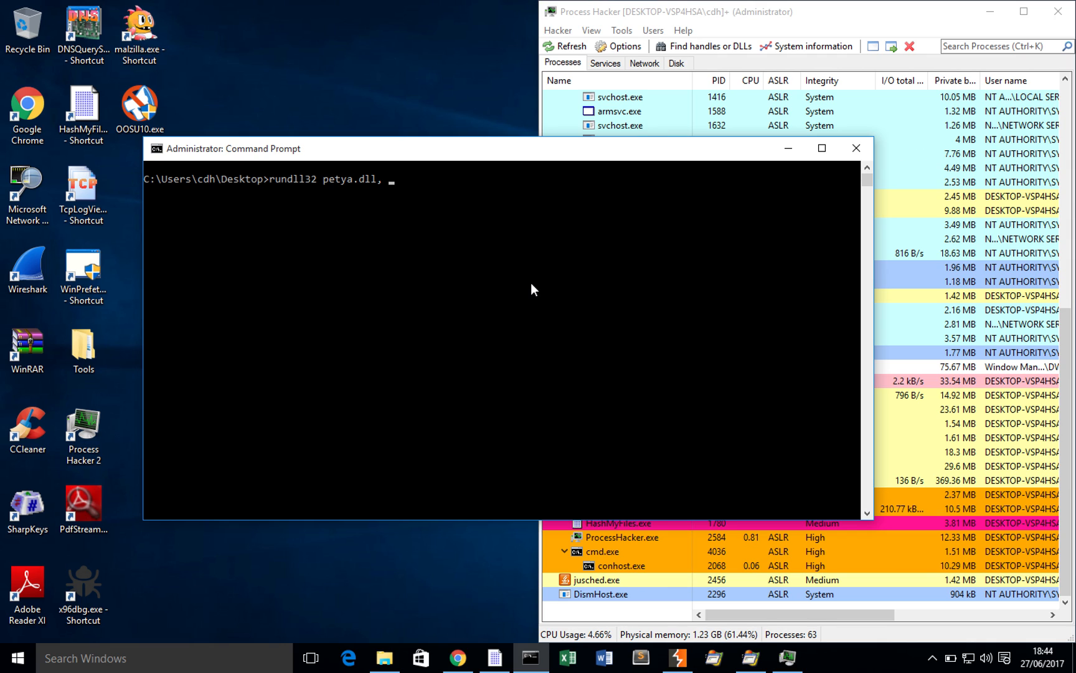
{"action": "type", "text": "#1"}
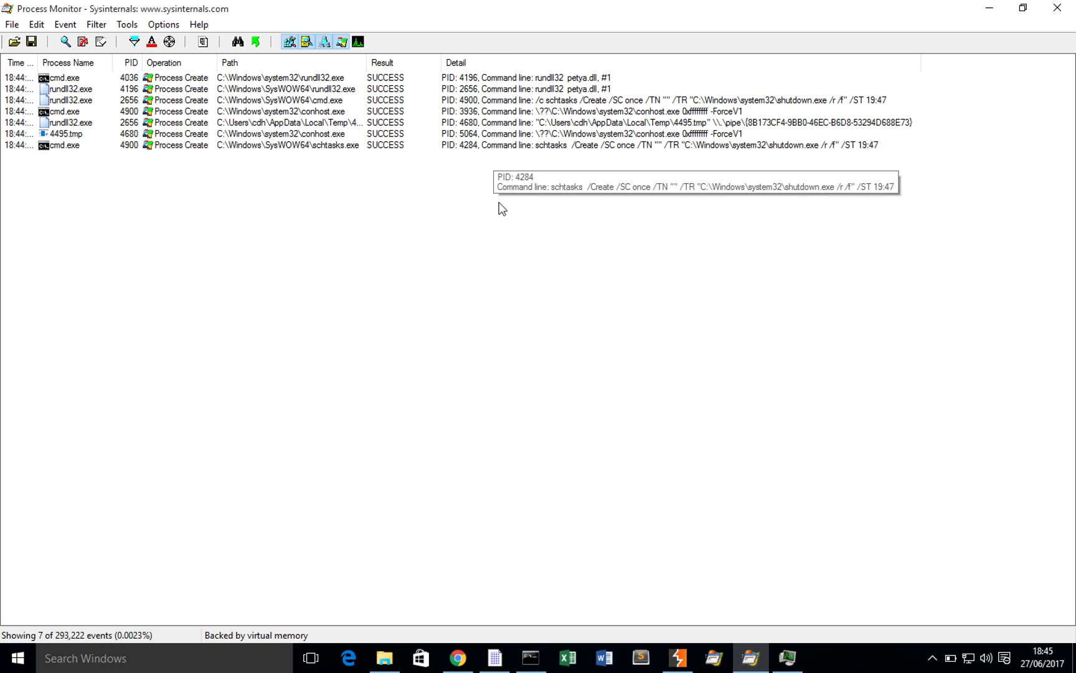
- Read the full schtasks forced-shutdown command line in the Detail column
{"action": "left_click", "coordinate": [274, 99]}
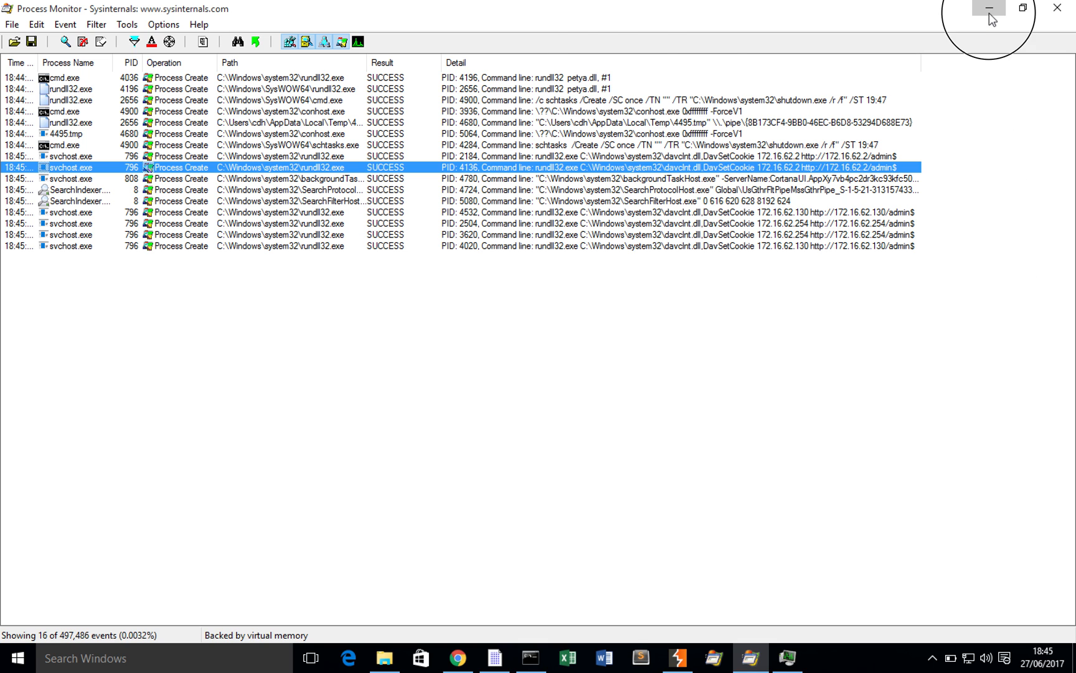
- Search the child rundll32.exe (2656) memory for strings, yielding 2,597 results
{"action": "left_click", "coordinate": [988, 9]}
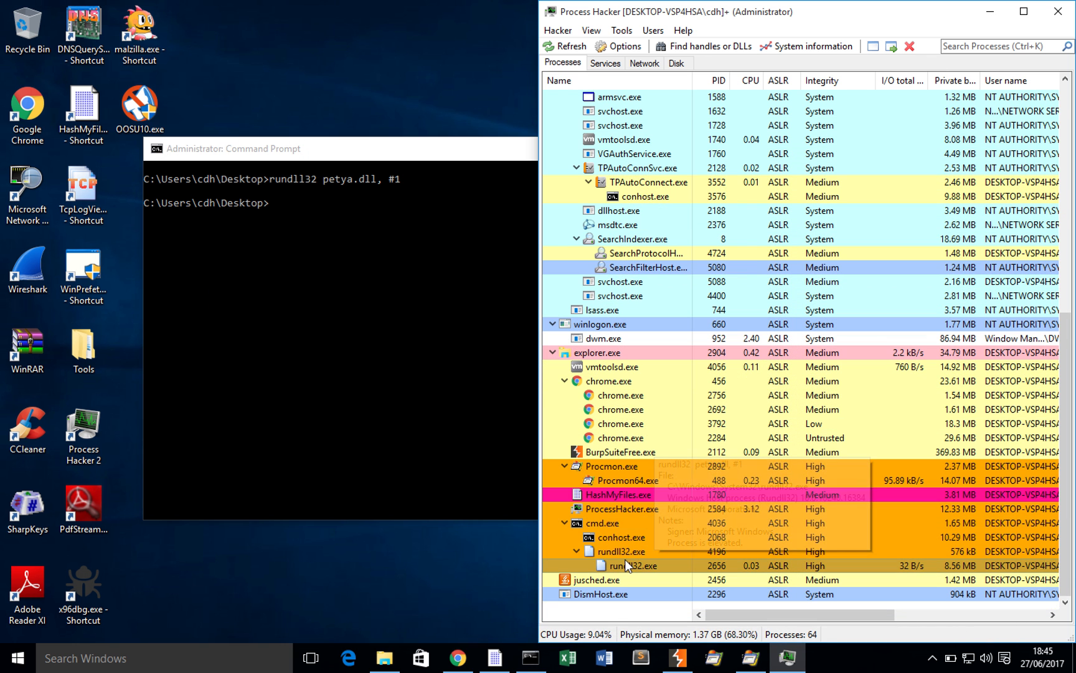
{"action": "double_click", "coordinate": [629, 565]}
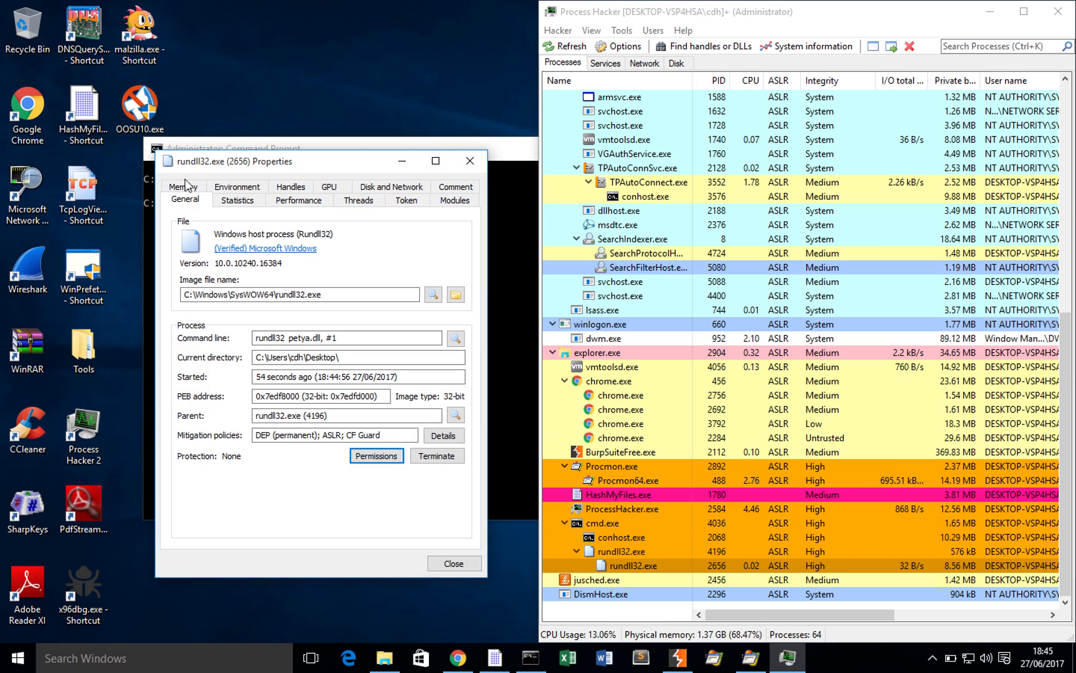
{"action": "left_click", "coordinate": [185, 185]}
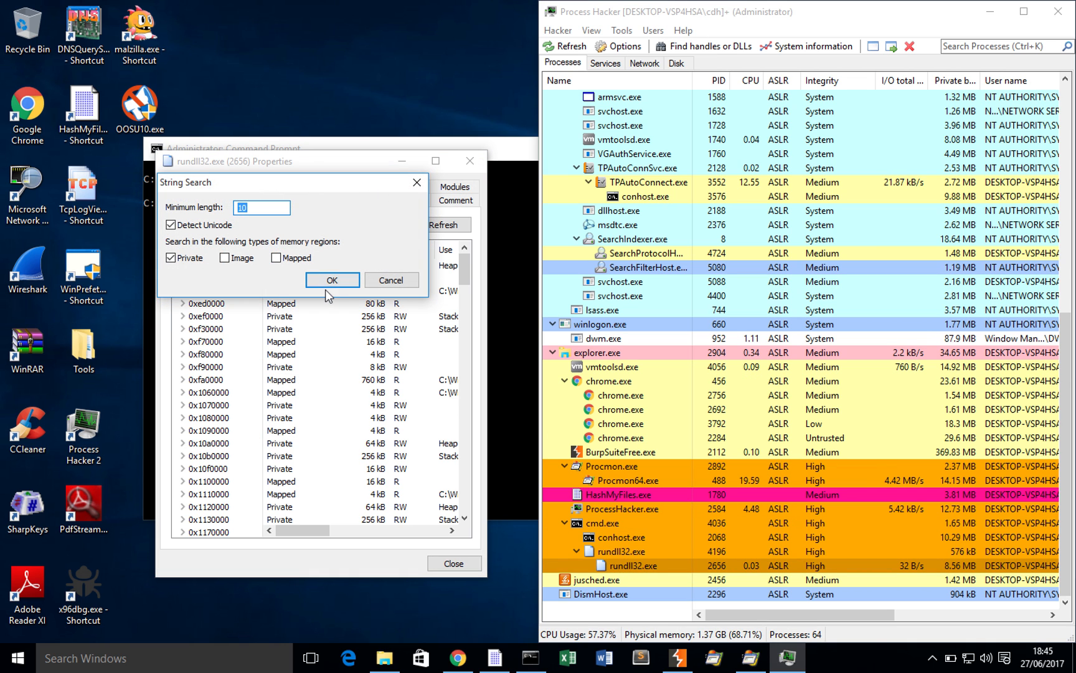
{"action": "left_click", "coordinate": [332, 280]}
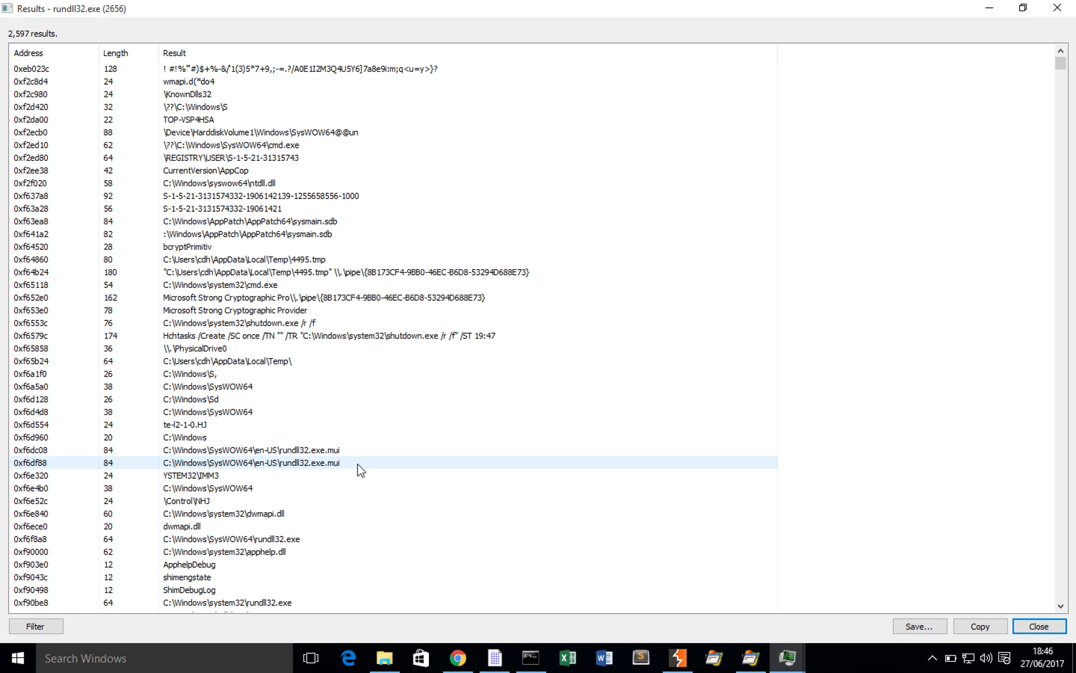
{"action": "left_click", "coordinate": [295, 335]}
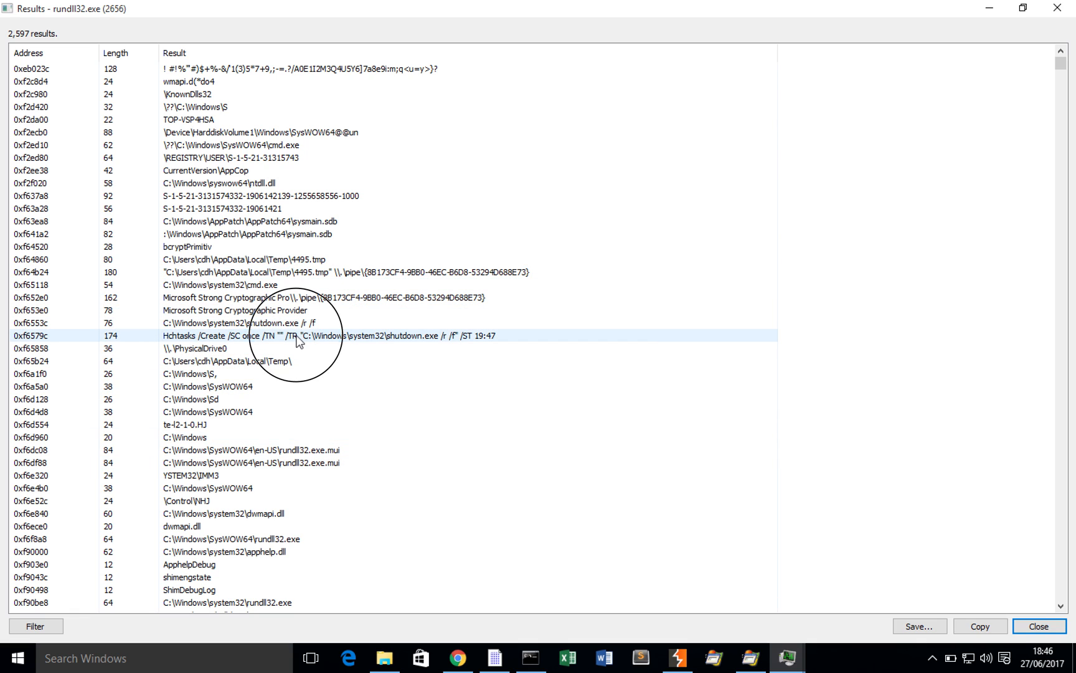
{"action": "mouse_move", "coordinate": [533, 399]}
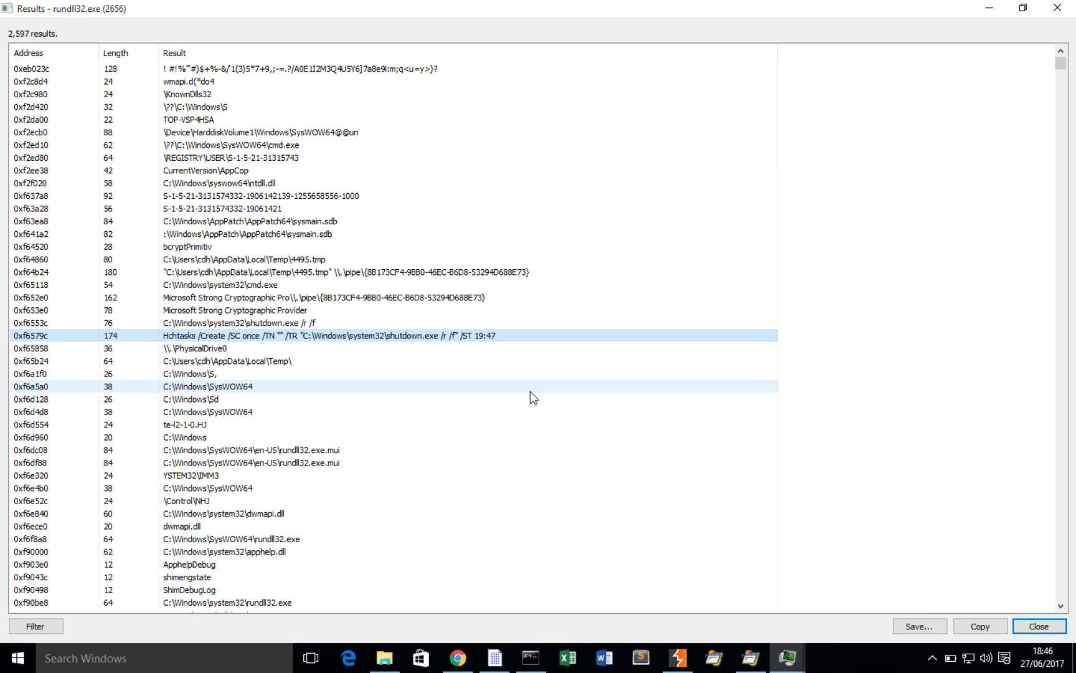
{"action": "scroll", "scroll_direction": "down", "scroll_amount": 3}
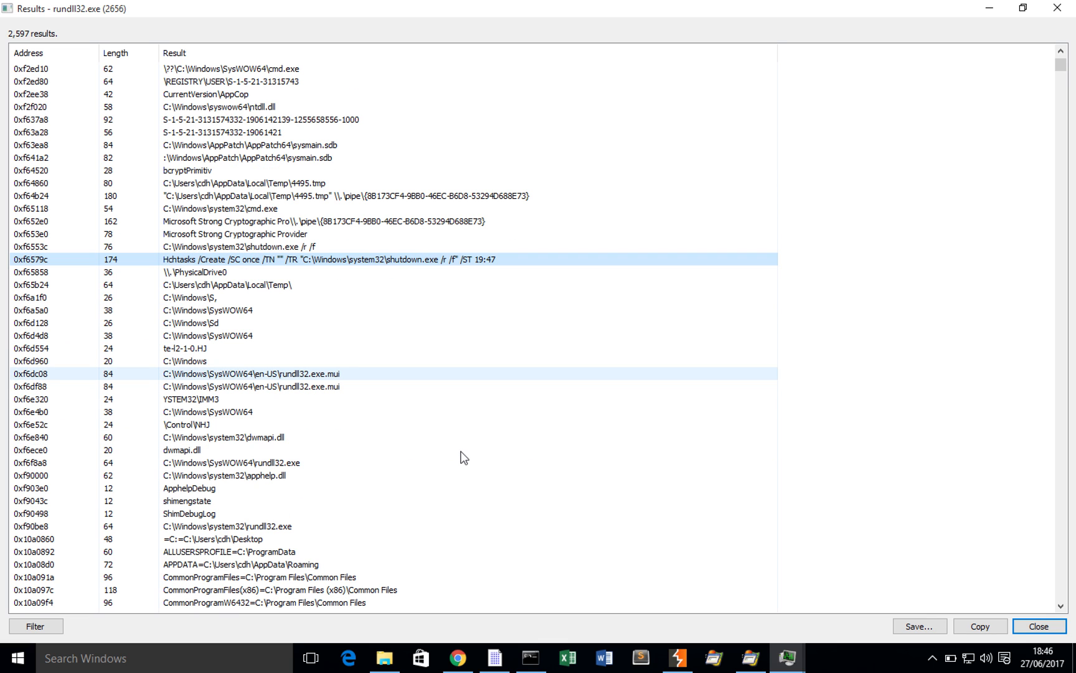
{"action": "scroll", "scroll_direction": "down", "scroll_amount": 3}
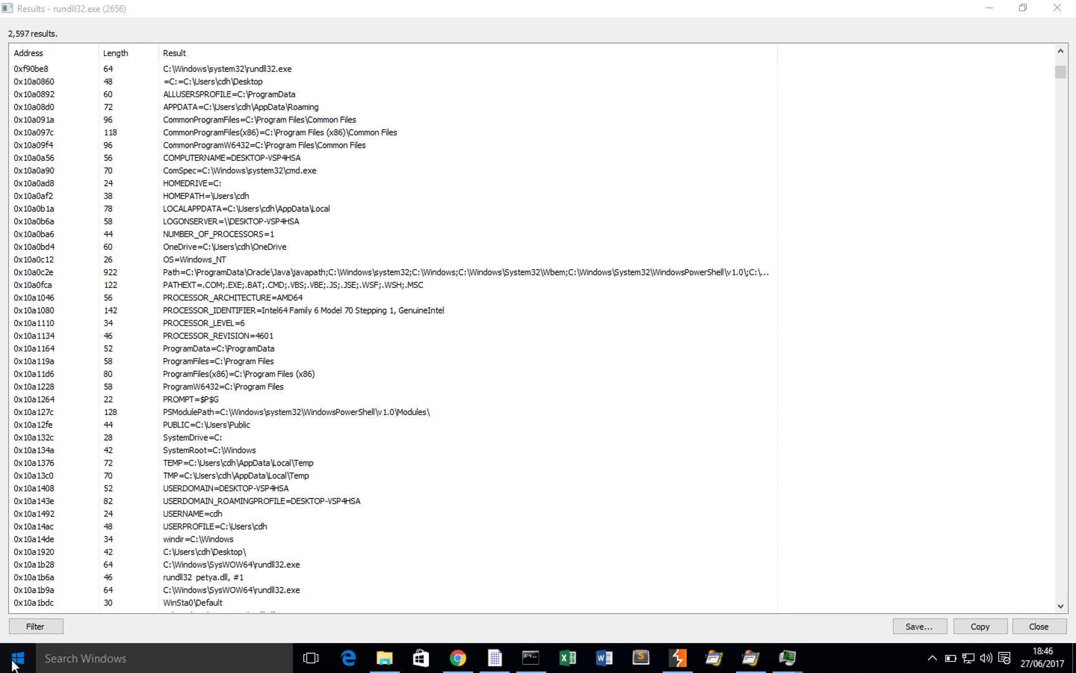
{"action": "type", "text": "task"}
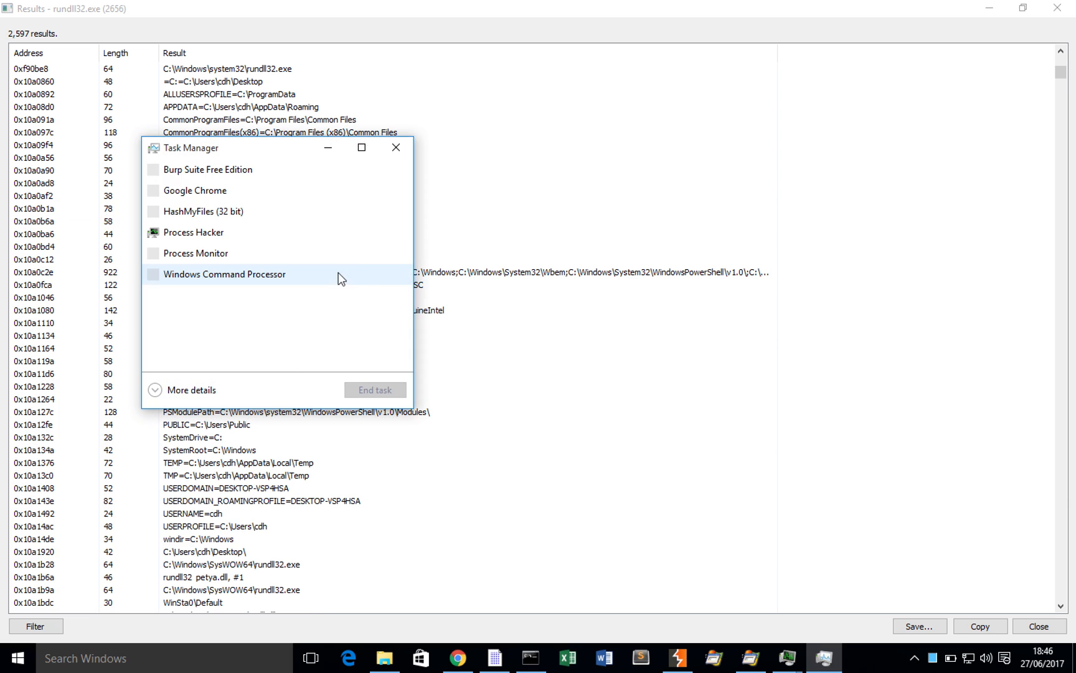
- Find Task Scheduler via Start search and view the GUID task's Triggers and Actions
{"action": "left_click", "coordinate": [17, 658]}
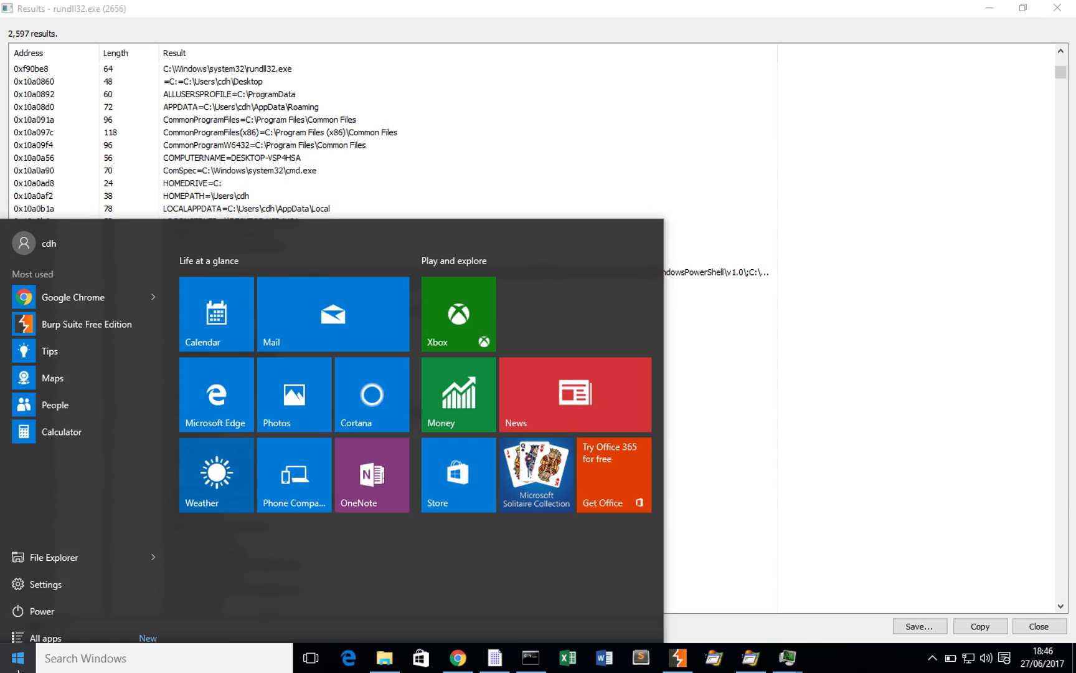
{"action": "type", "text": "task"}
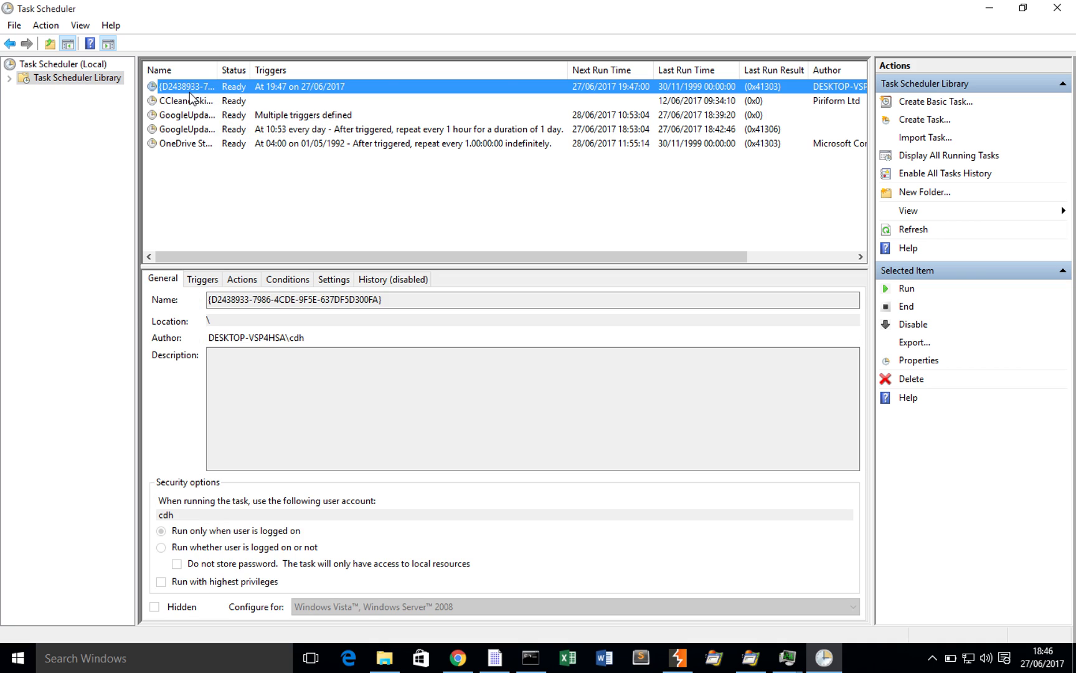
{"action": "mouse_move", "coordinate": [254, 113]}
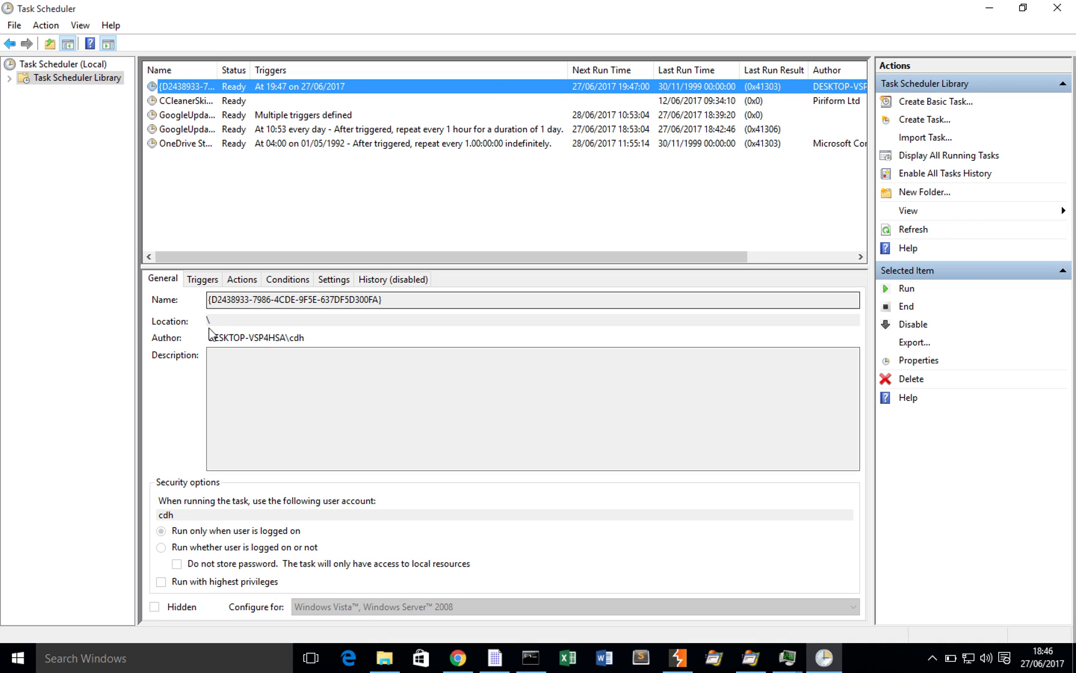
{"action": "left_click", "coordinate": [202, 279]}
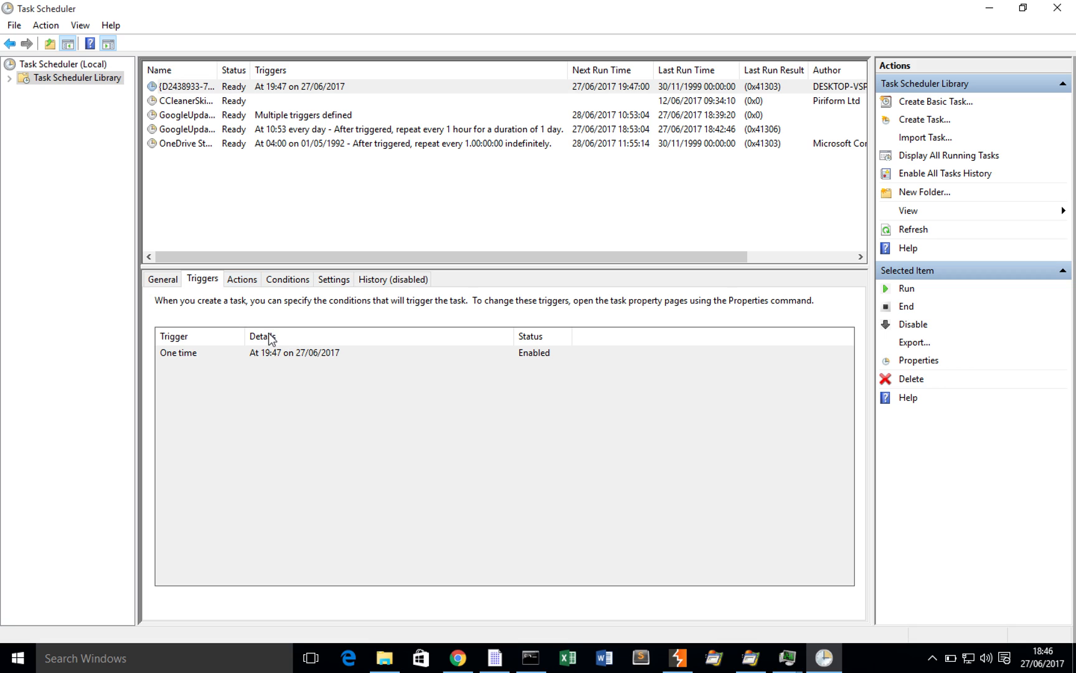
{"action": "left_click", "coordinate": [240, 279]}
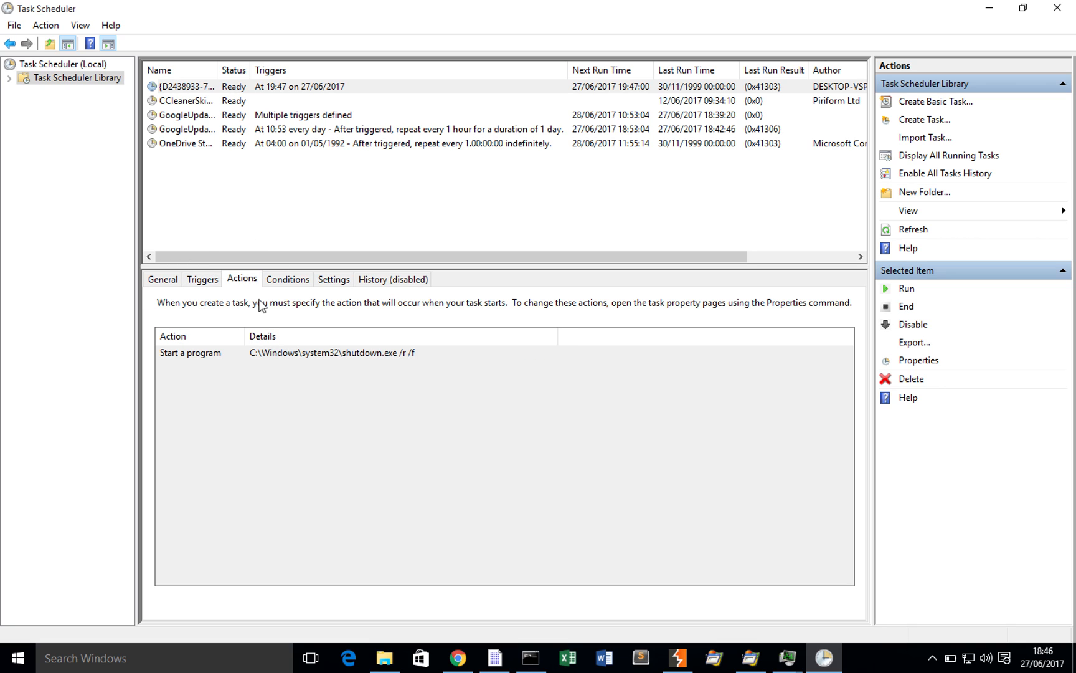
{"action": "mouse_move", "coordinate": [391, 360]}
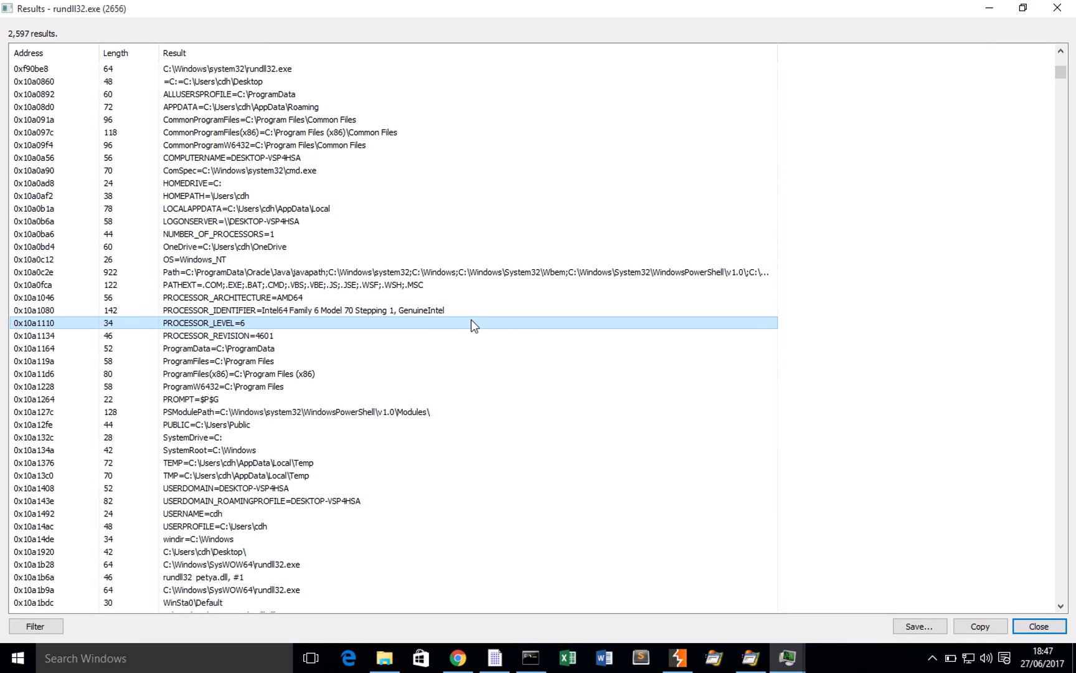
{"action": "scroll", "scroll_direction": "down", "scroll_amount": 3}
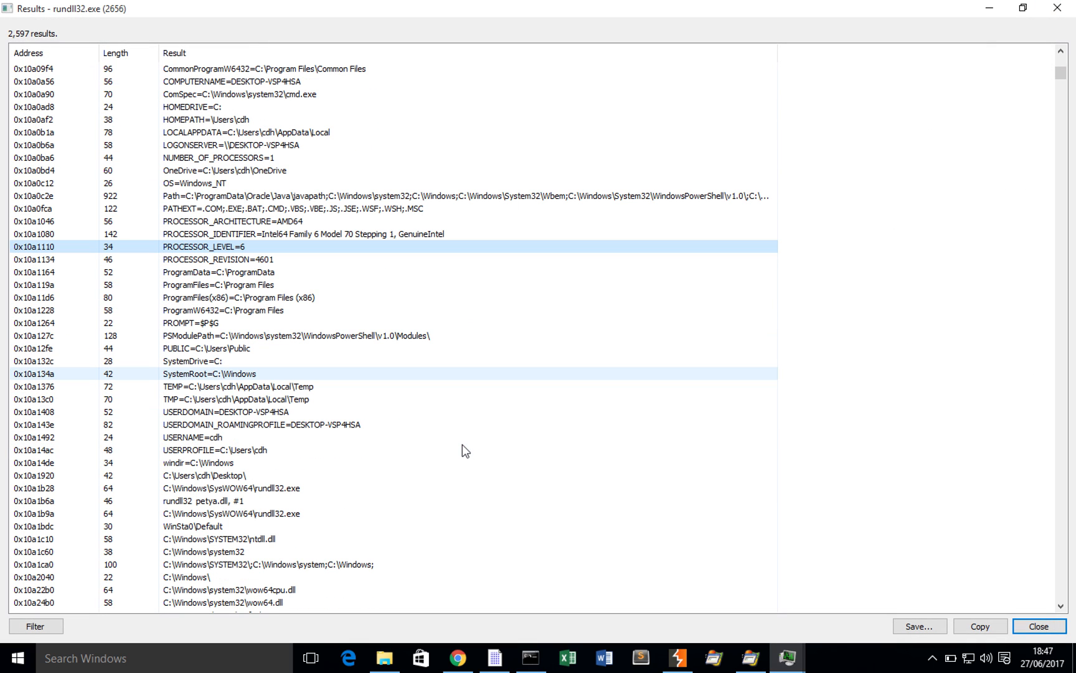
{"action": "scroll", "scroll_direction": "down", "scroll_amount": 3}
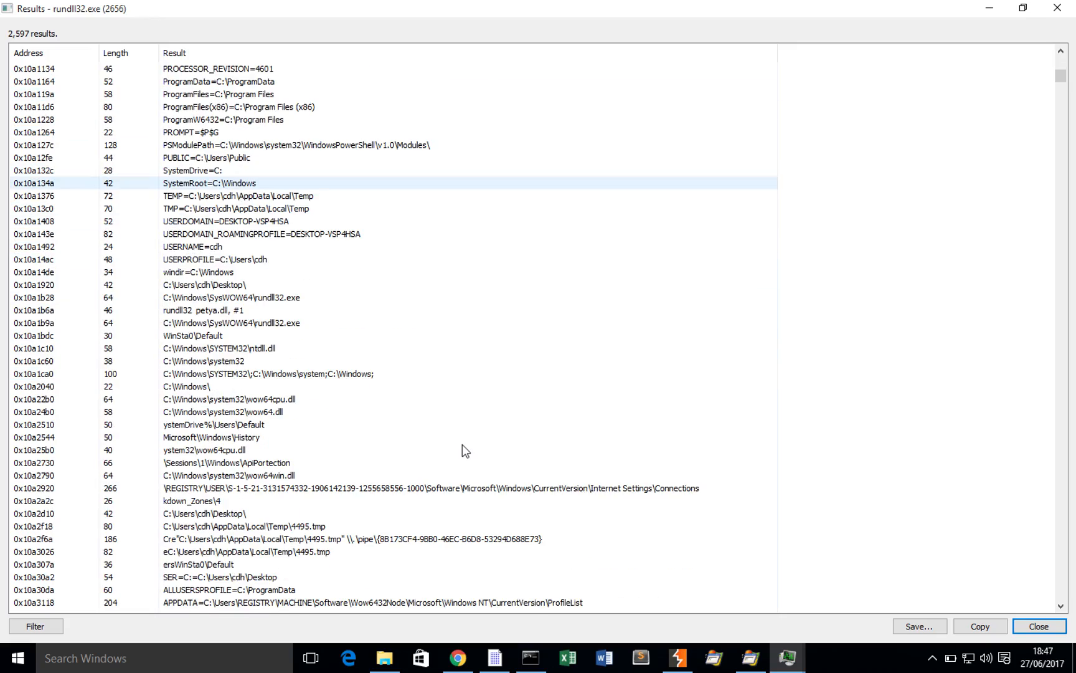
{"action": "scroll", "scroll_direction": "down", "scroll_amount": 3}
{"action": "type", "text": "admin"}
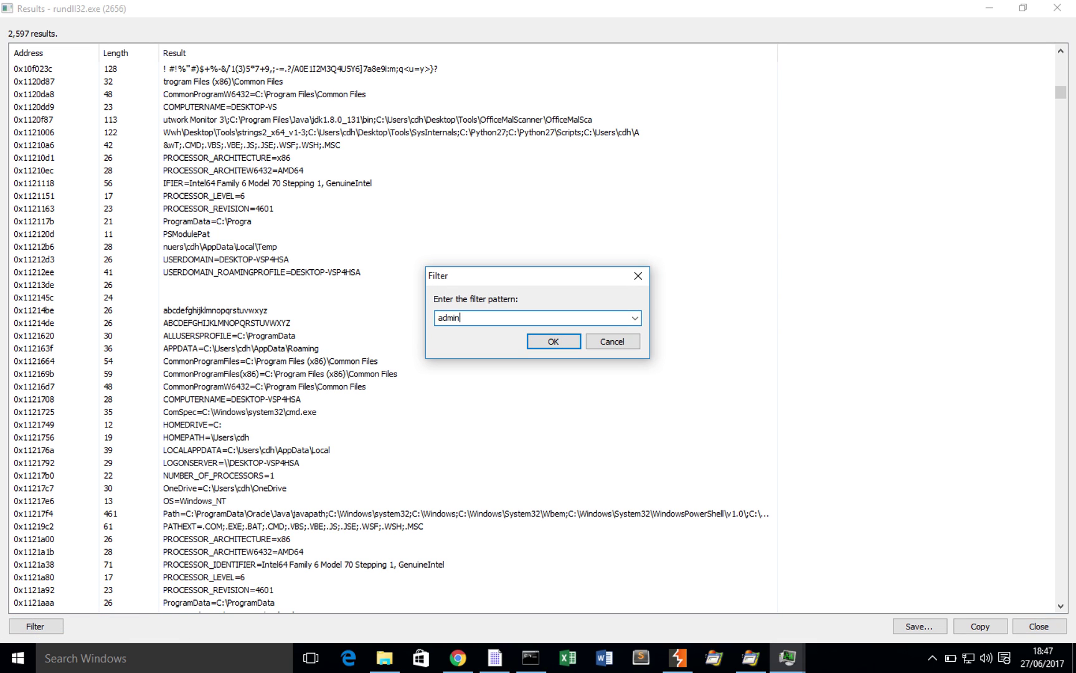
{"action": "left_click", "coordinate": [552, 341]}
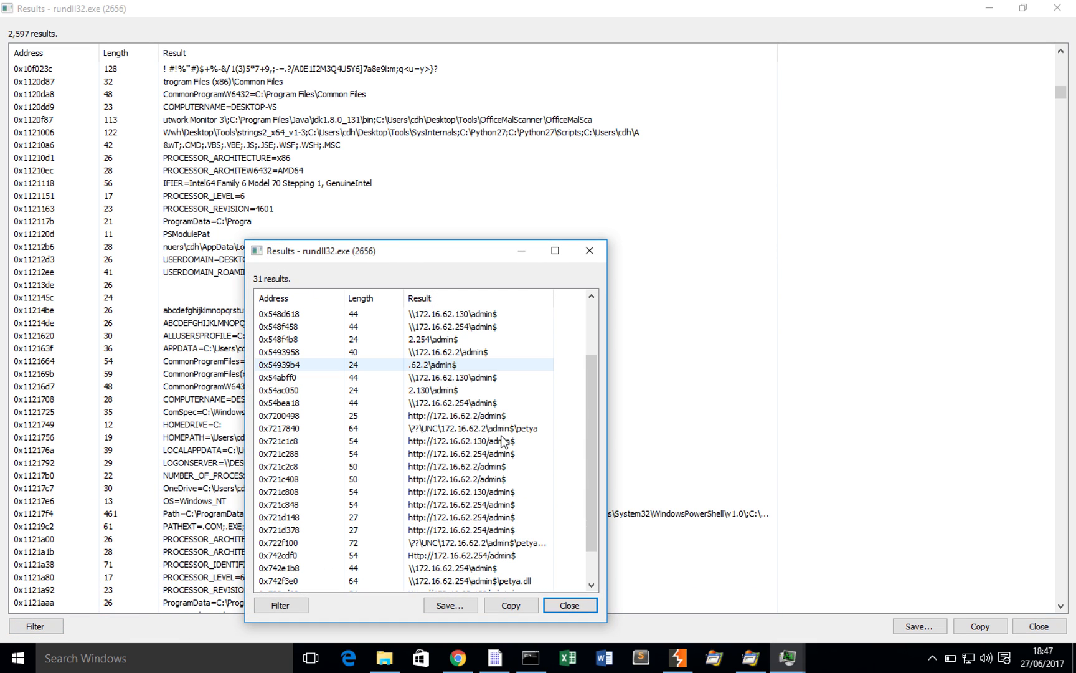
{"action": "scroll", "scroll_direction": "down", "scroll_amount": 3}
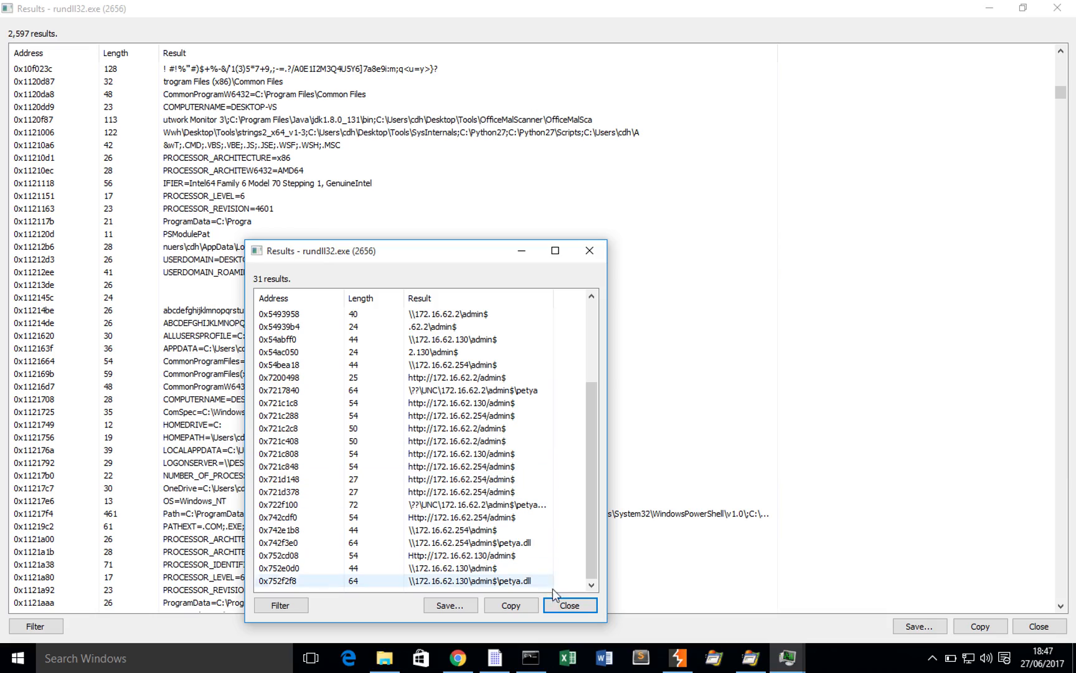
{"action": "left_click", "coordinate": [569, 604]}
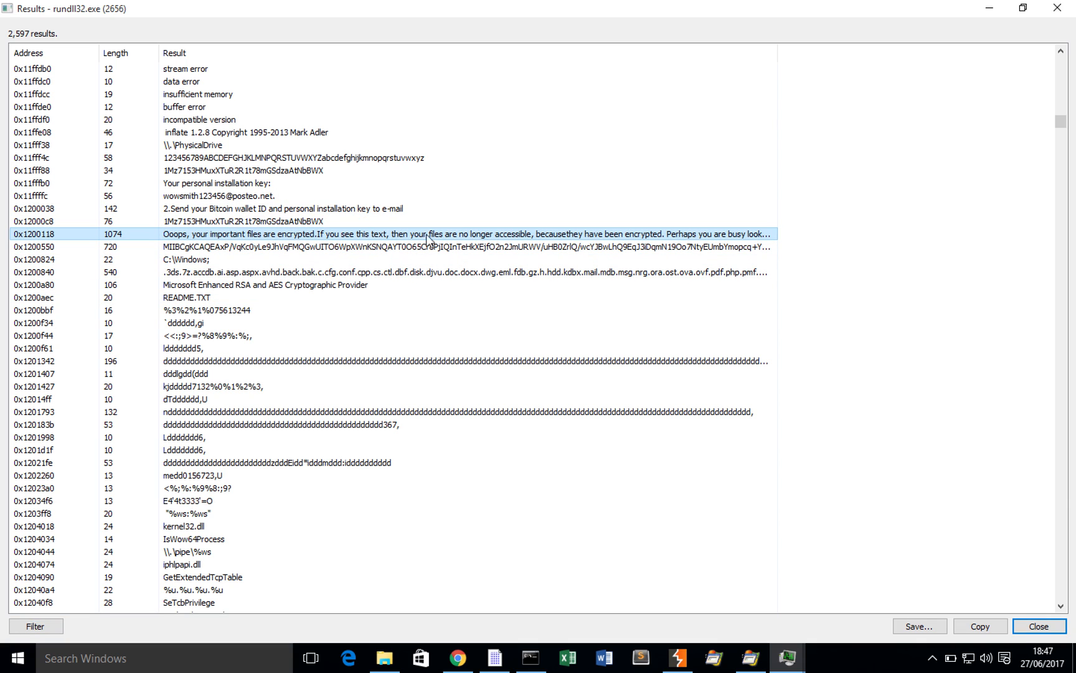
{"action": "left_click", "coordinate": [489, 310]}
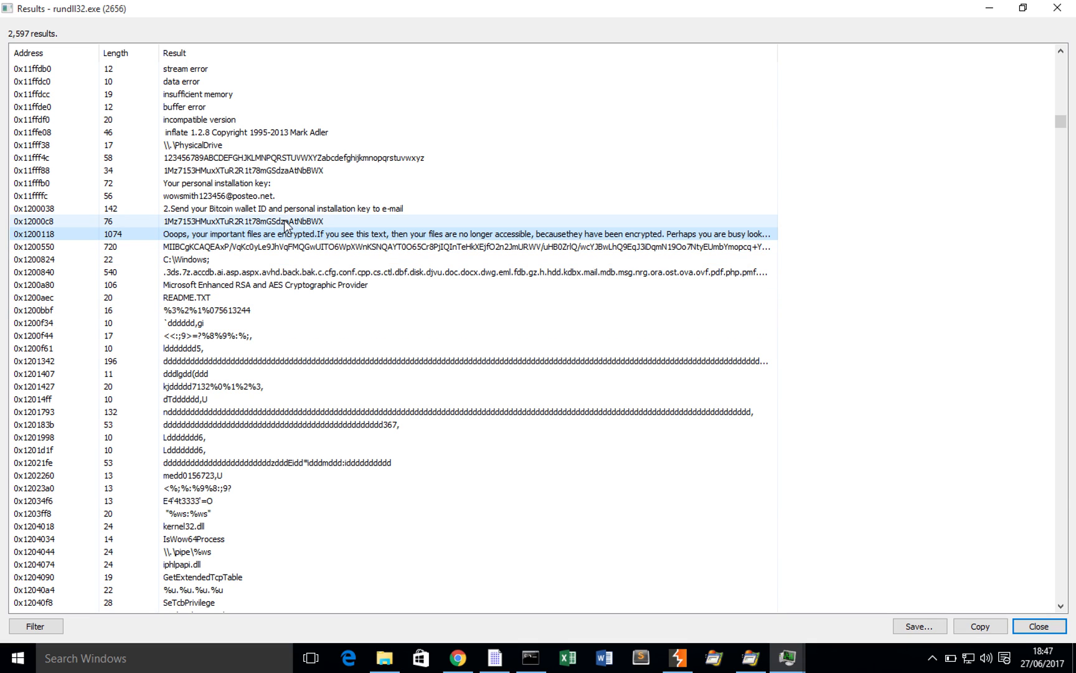
{"action": "left_click", "coordinate": [205, 195]}
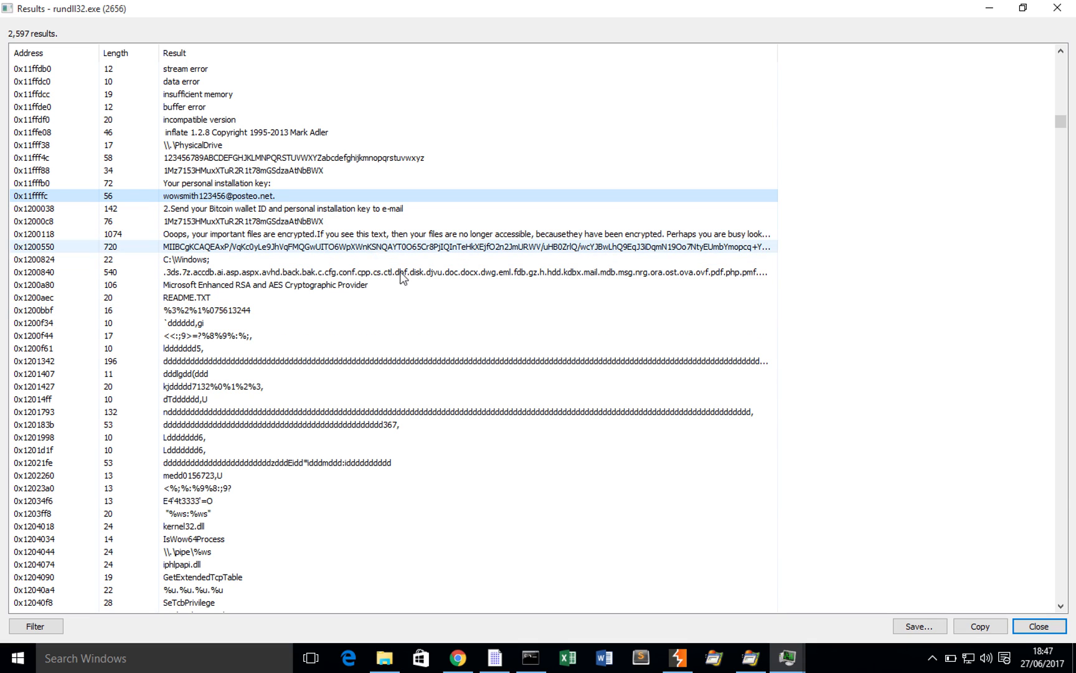
{"action": "left_click", "coordinate": [413, 271]}
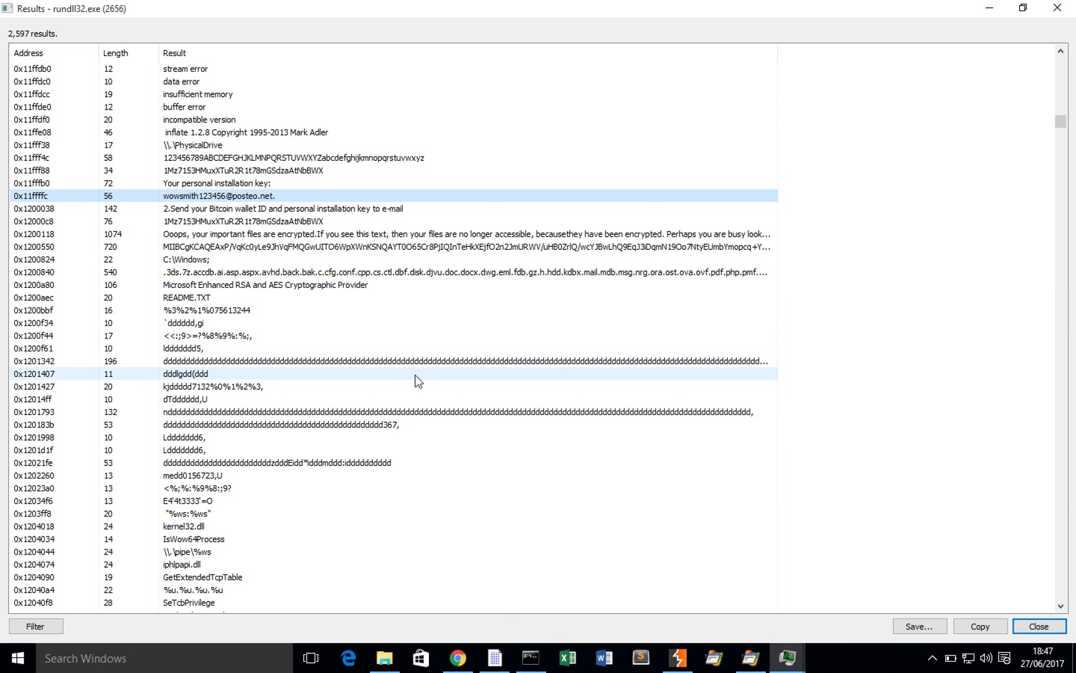
{"action": "scroll", "scroll_direction": "down", "scroll_amount": 3}
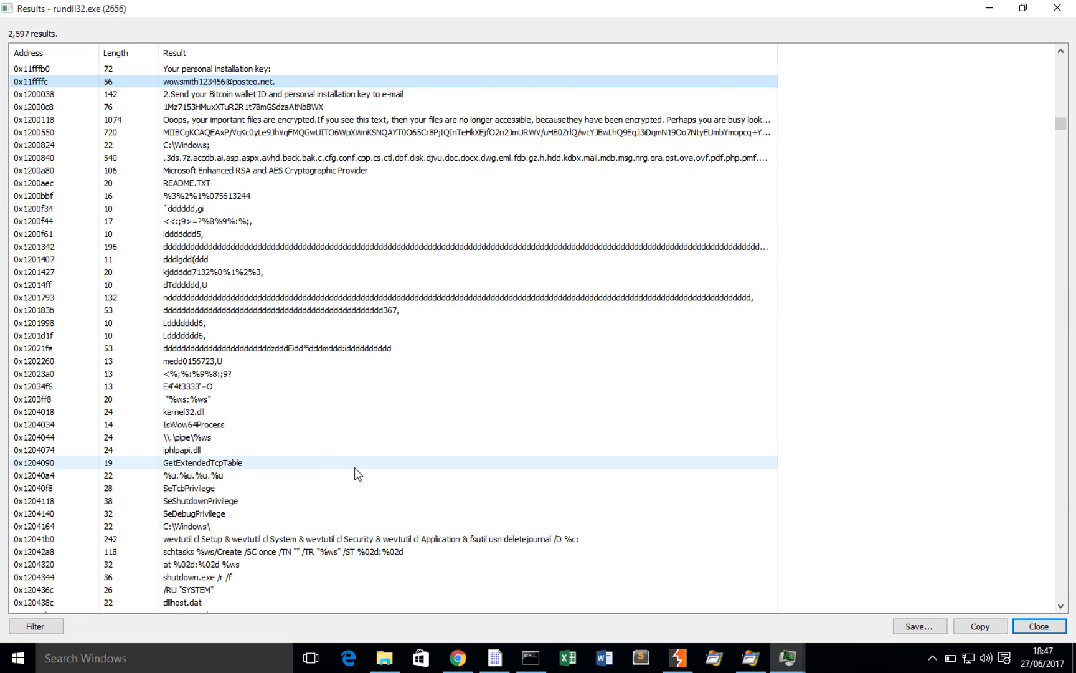
{"action": "scroll", "scroll_direction": "down", "scroll_amount": 3}
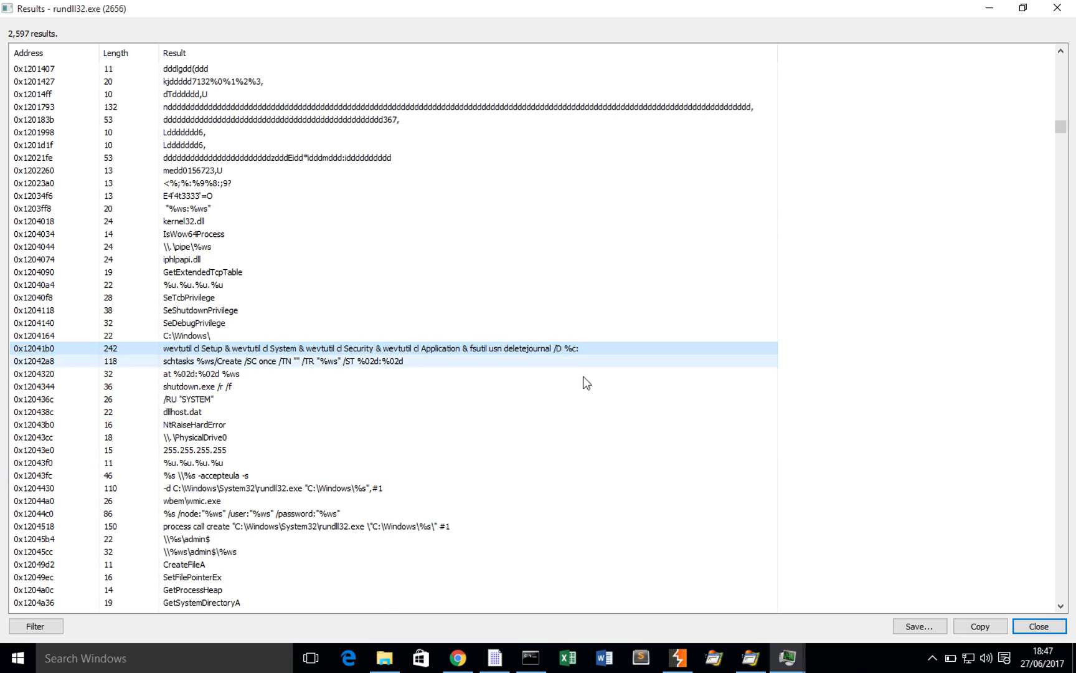
{"action": "left_click", "coordinate": [192, 411]}
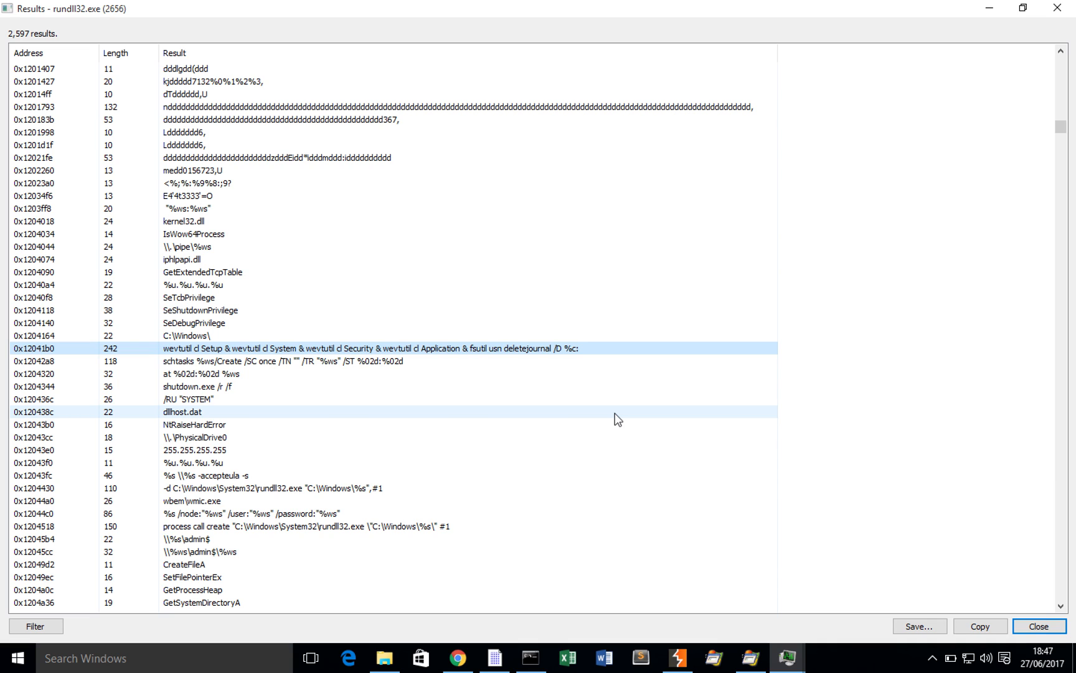
{"action": "scroll", "scroll_direction": "down", "scroll_amount": 3}
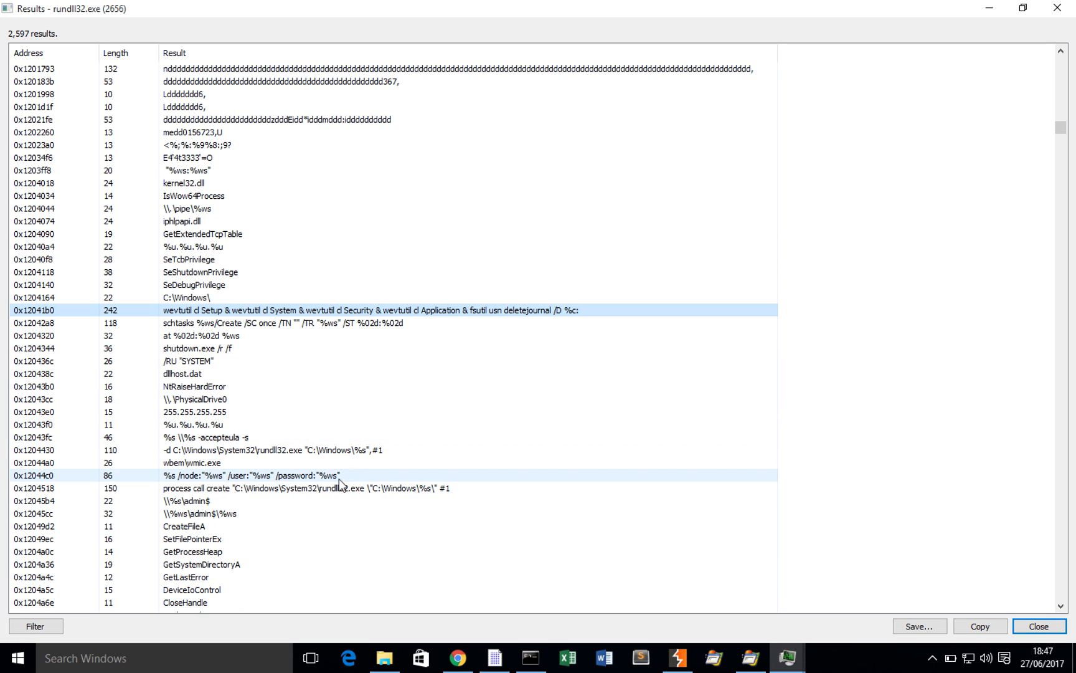
{"action": "scroll", "scroll_direction": "down", "scroll_amount": 3}
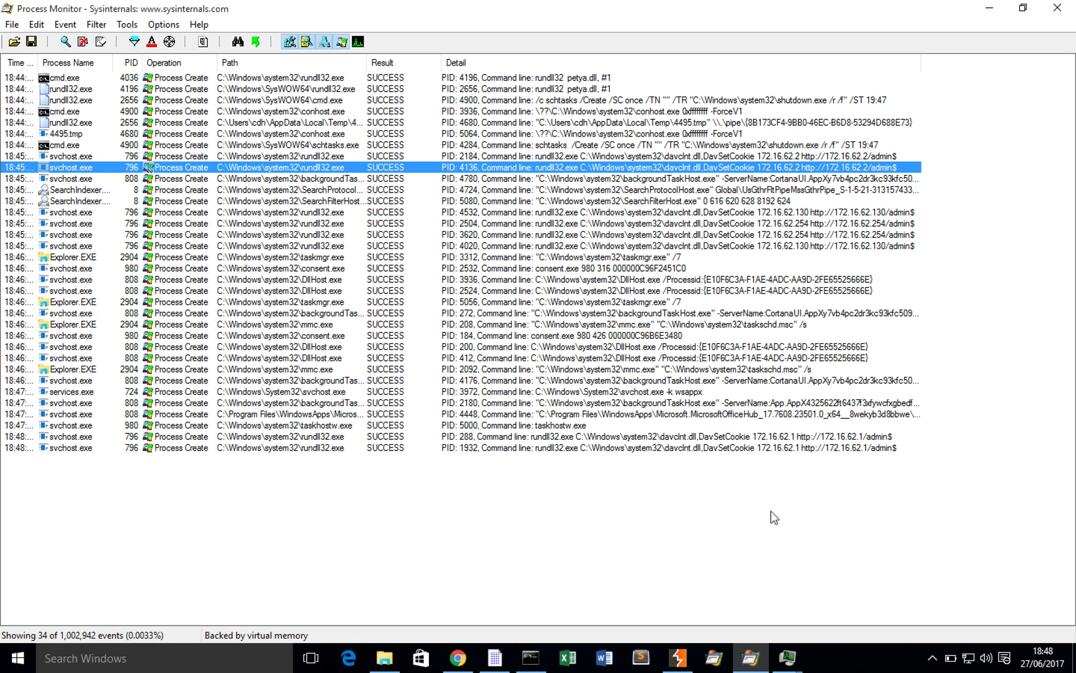
{"action": "mouse_move", "coordinate": [580, 447]}
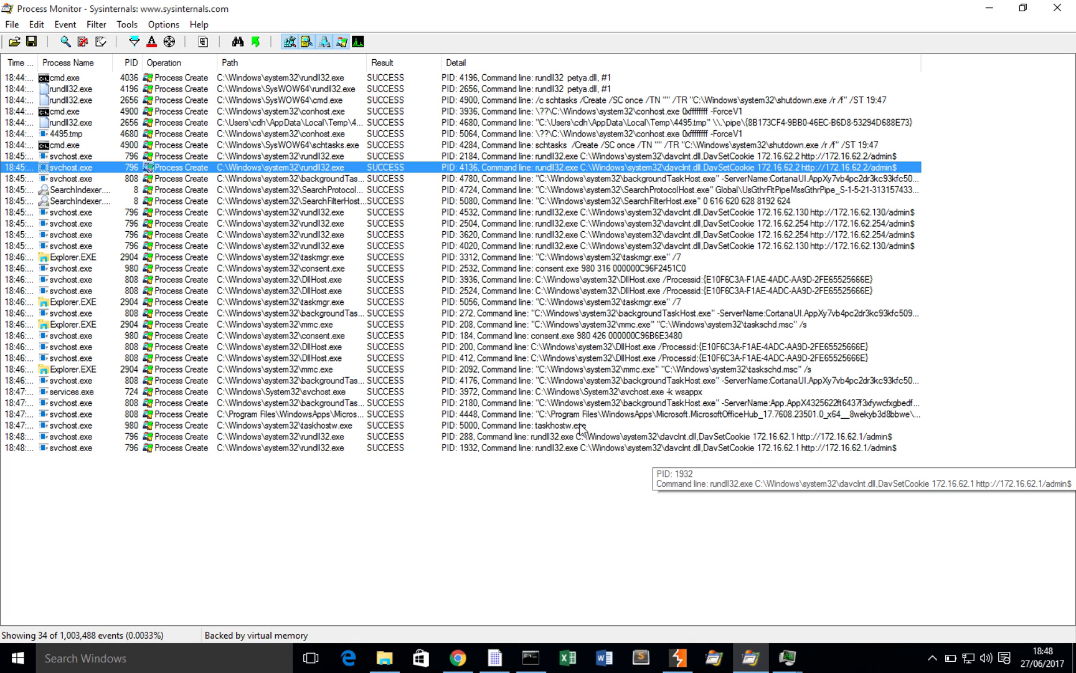
{"action": "mouse_move", "coordinate": [680, 295]}
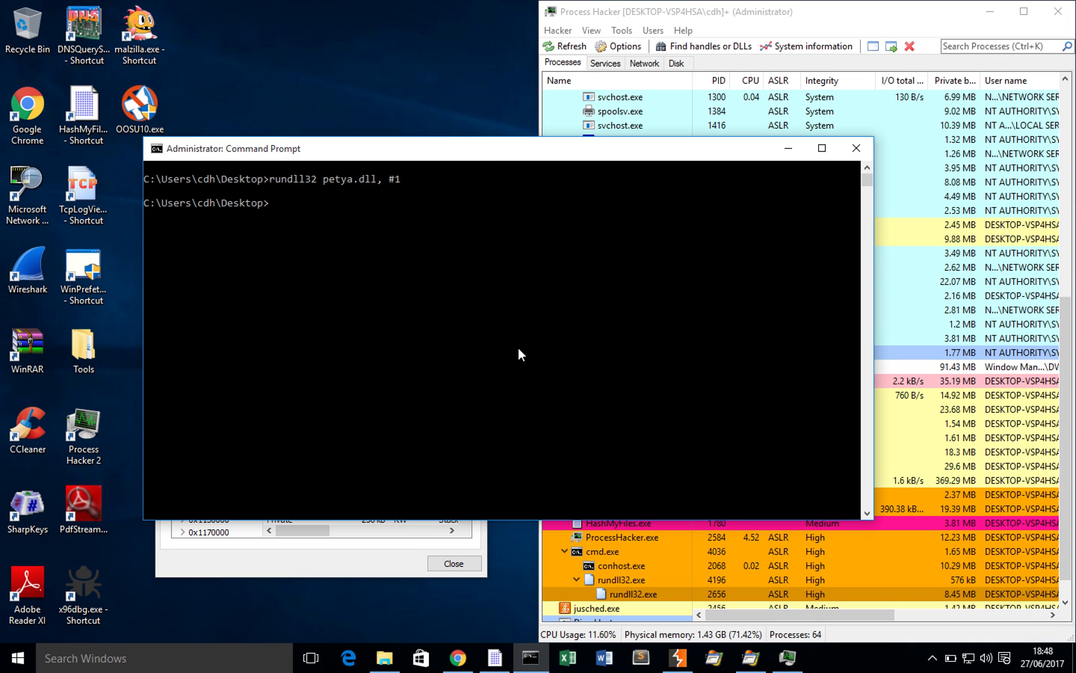
- Show the Start menu's Power options for shutting down or restarting the VM
{"action": "left_click", "coordinate": [18, 658]}
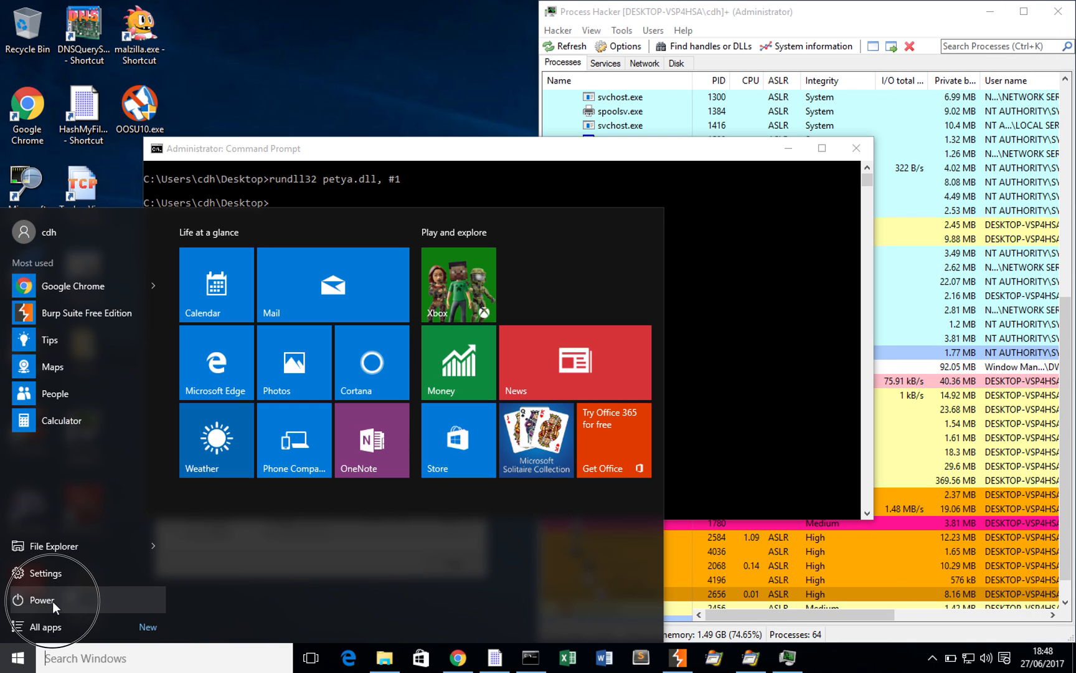
{"action": "left_click", "coordinate": [43, 599]}
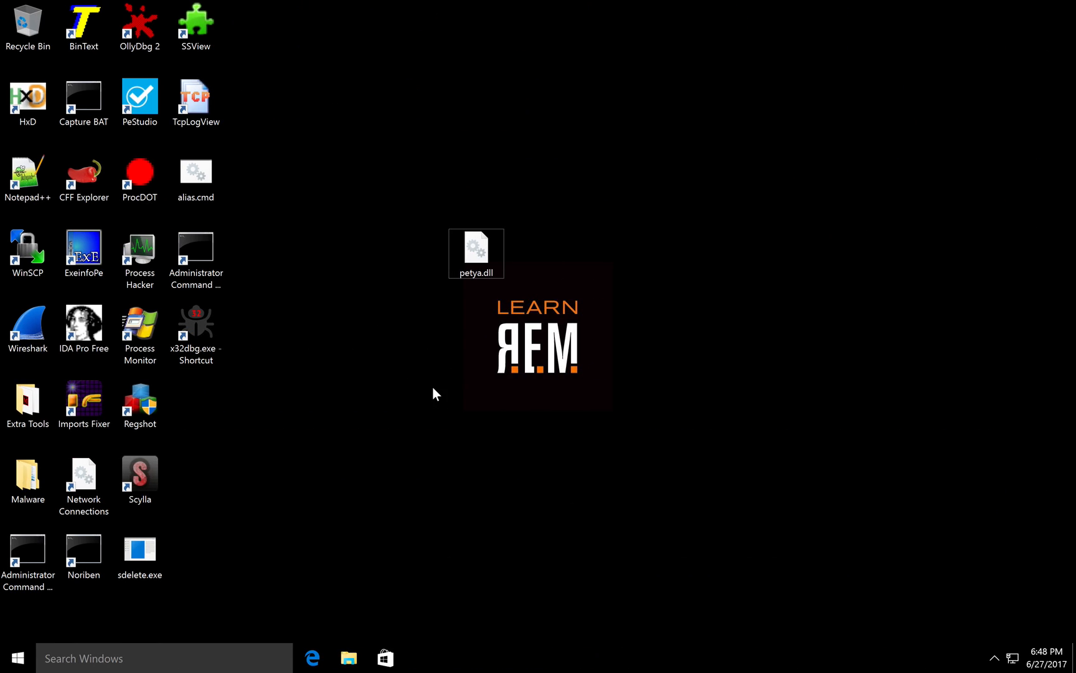
{"action": "mouse_move", "coordinate": [452, 350]}
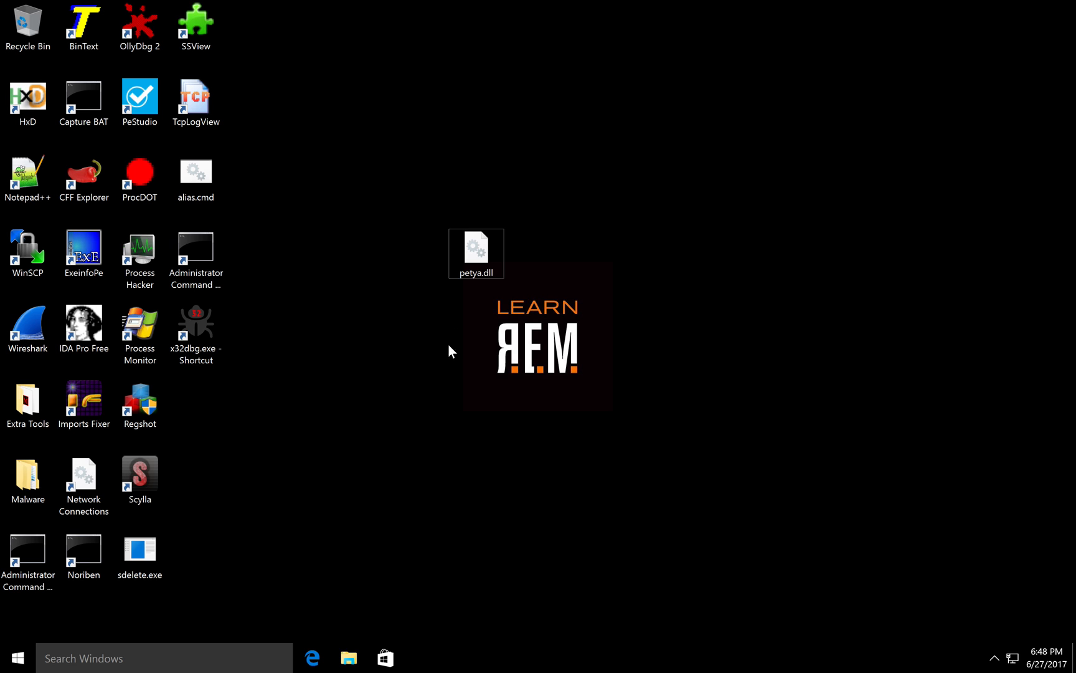
- Load petya.dll into IDA Pro as a Portable executable and let auto-analysis finish
{"action": "left_click", "coordinate": [476, 253]}
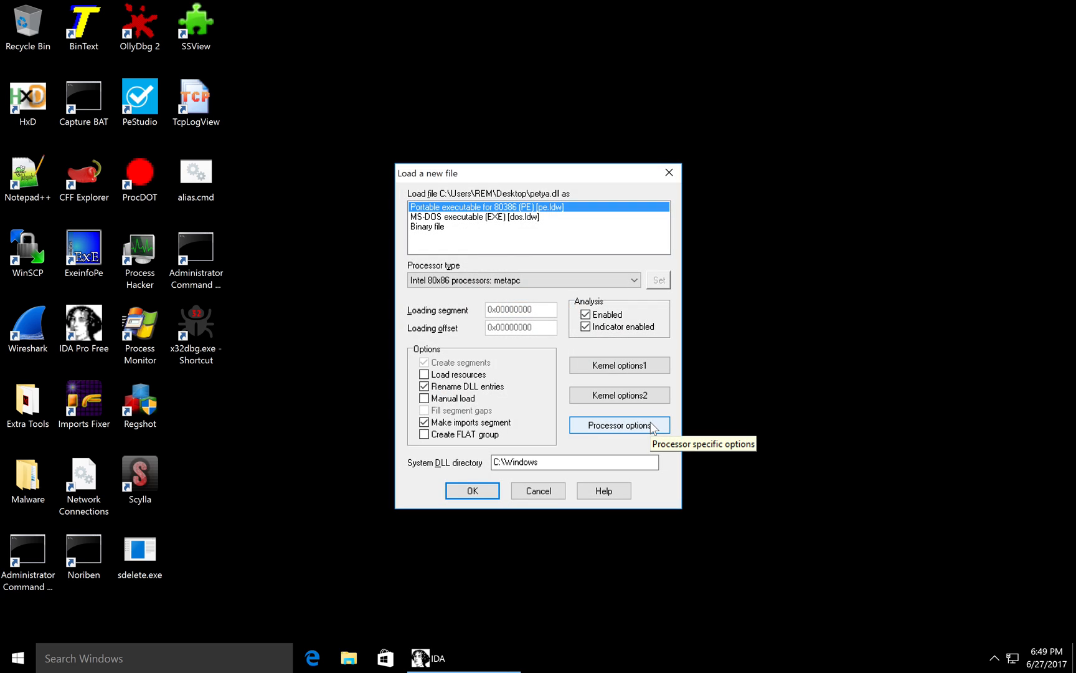
{"action": "left_click", "coordinate": [472, 490]}
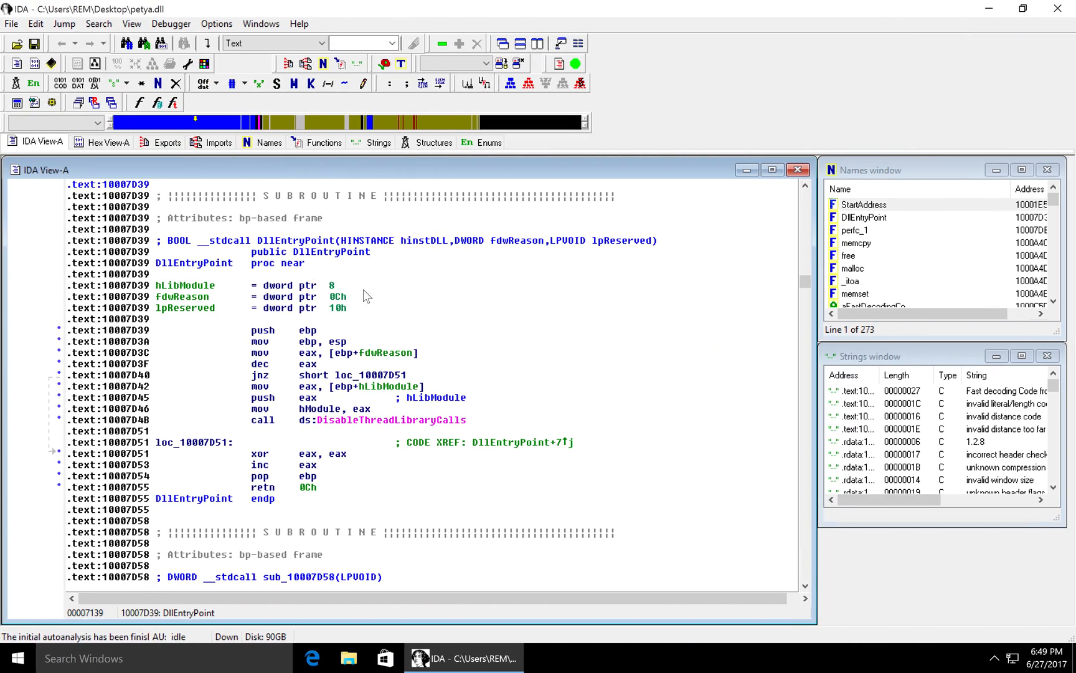
{"action": "mouse_move", "coordinate": [885, 361]}
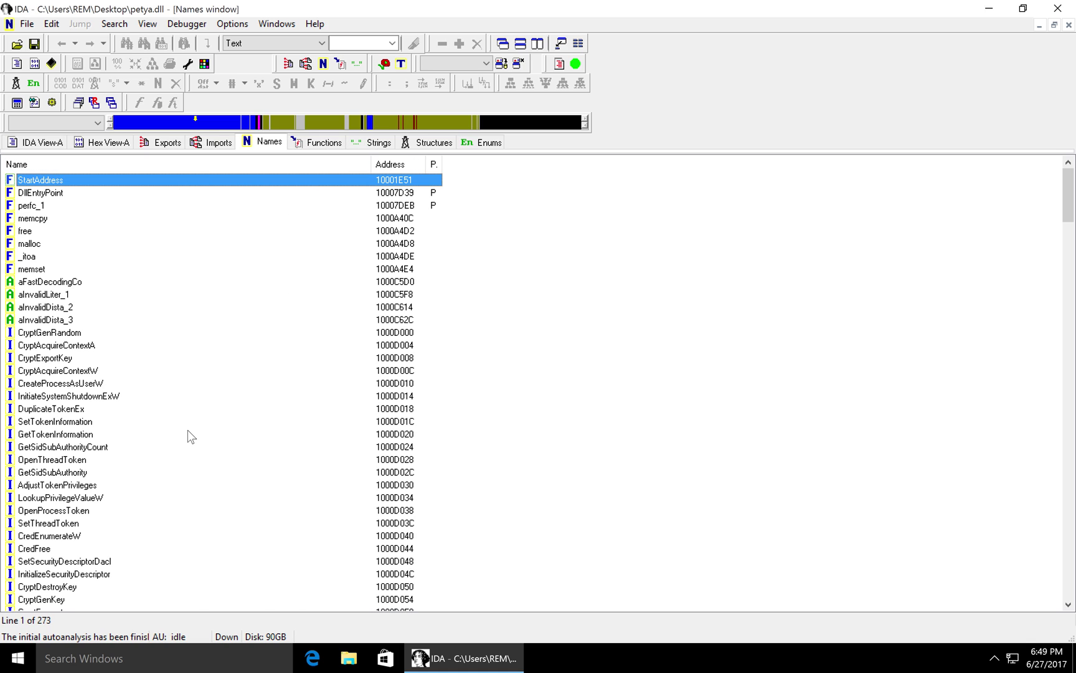
- Jump from the Names list to the WNetAddConnection2W import in the disassembly
{"action": "scroll", "scroll_direction": "down", "scroll_amount": 3}
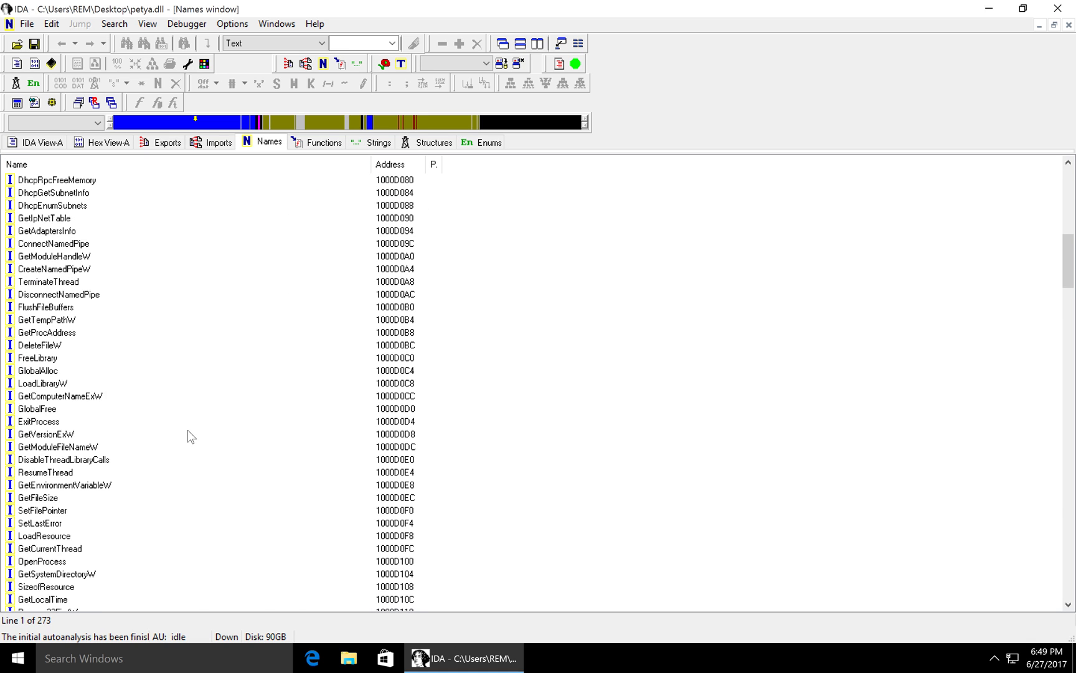
{"action": "scroll", "scroll_direction": "down", "scroll_amount": 3}
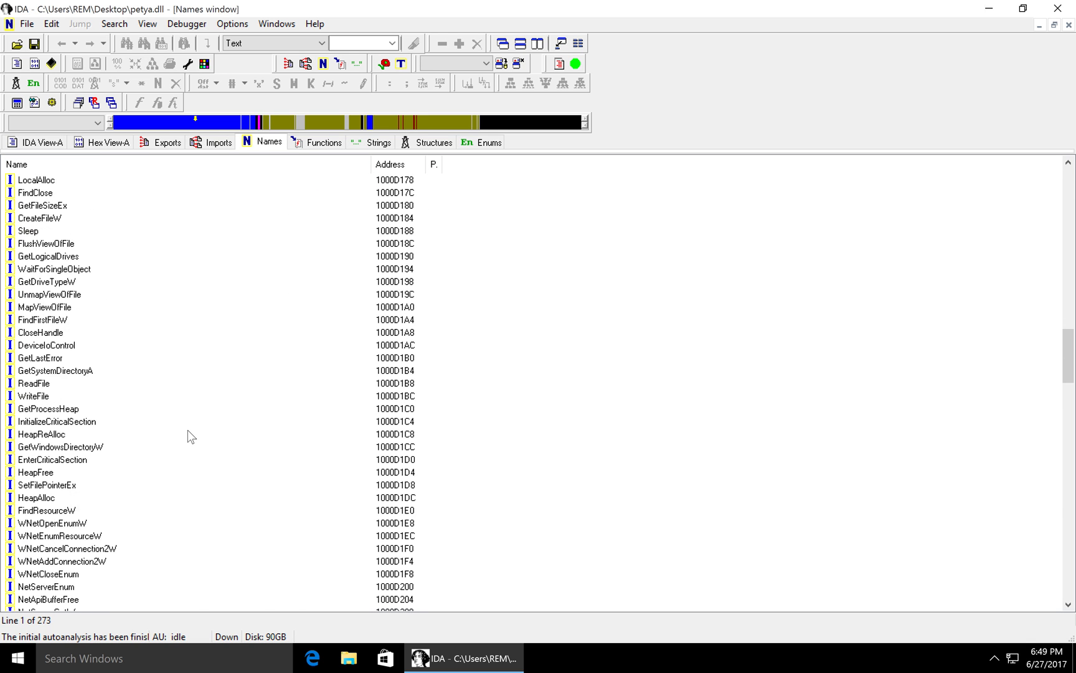
{"action": "scroll", "scroll_direction": "down", "scroll_amount": 3}
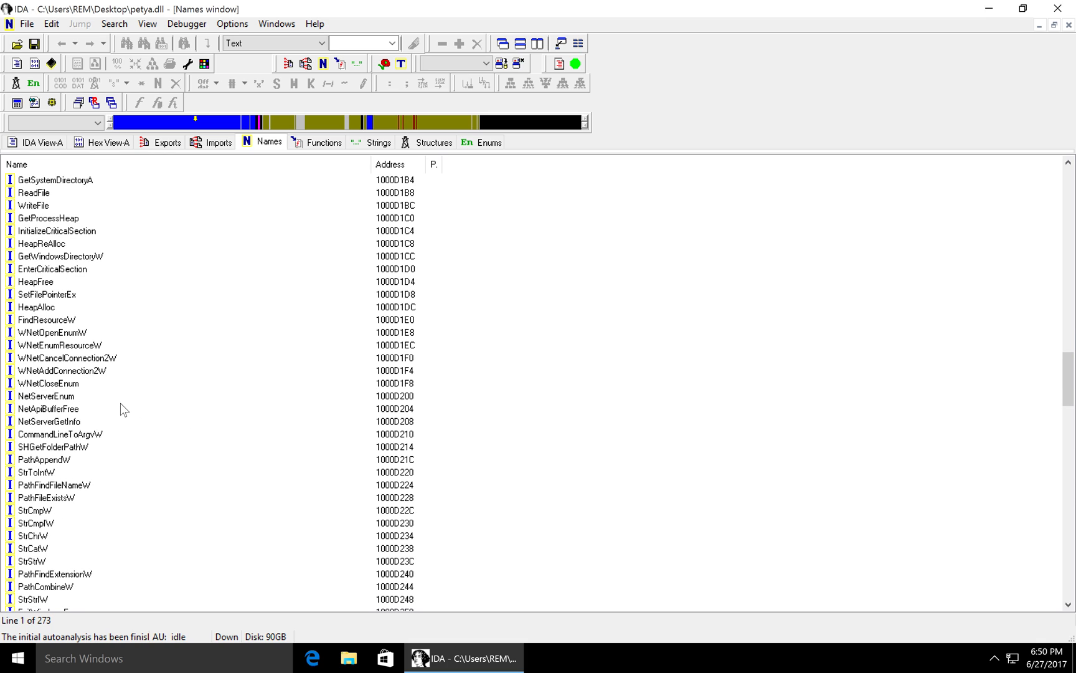
{"action": "left_click", "coordinate": [62, 370]}
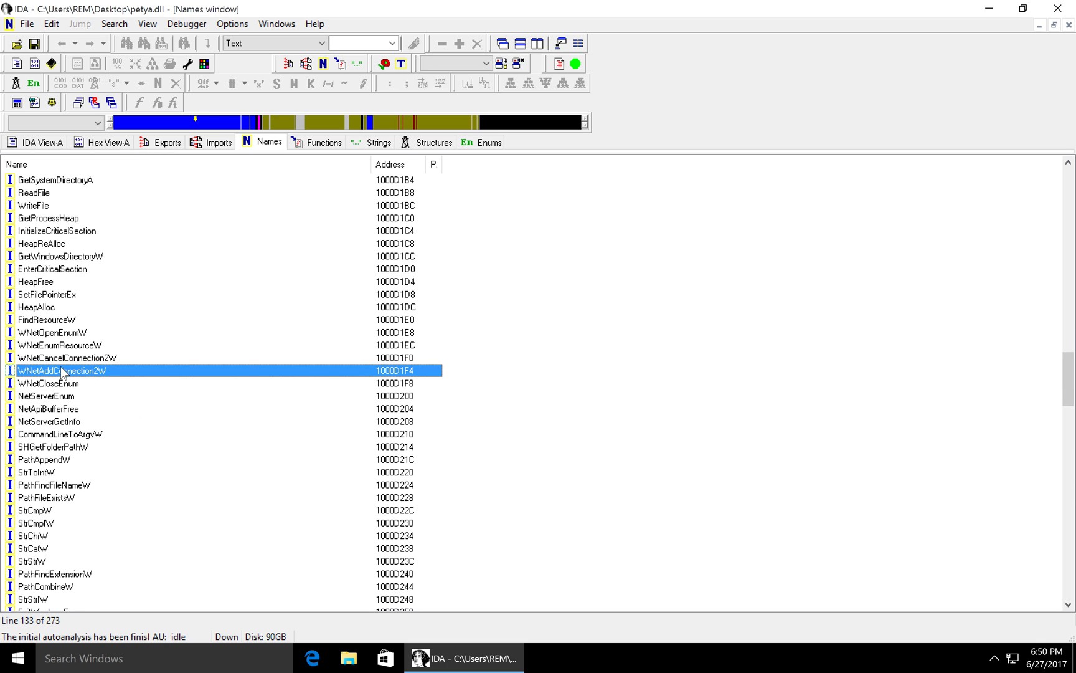
{"action": "mouse_move", "coordinate": [82, 375]}
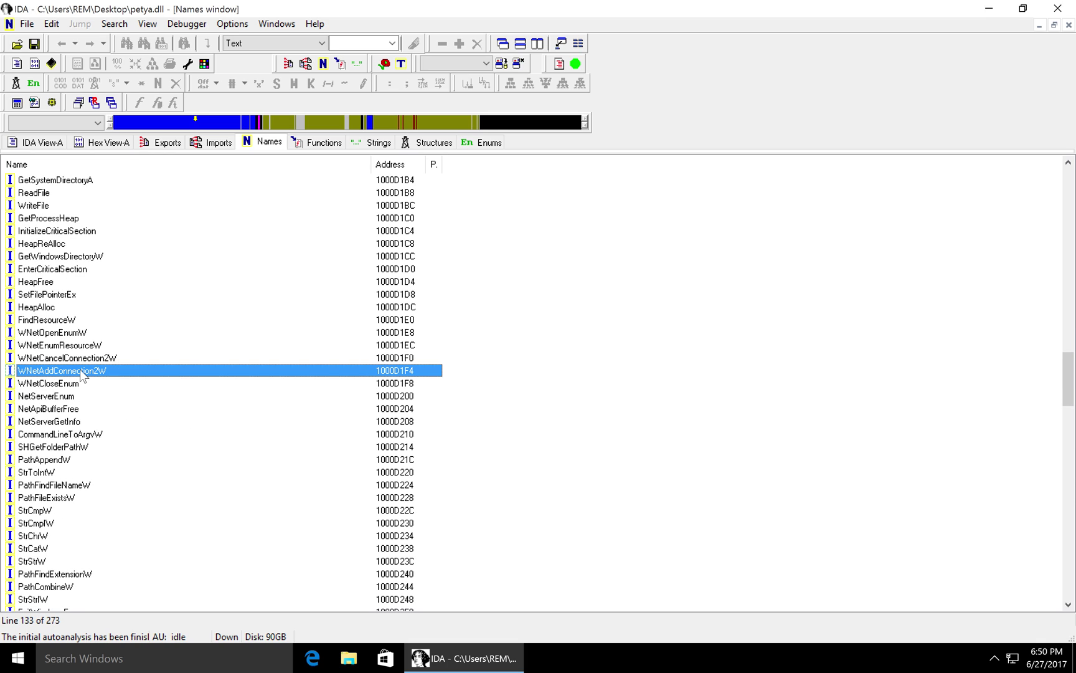
{"action": "double_click", "coordinate": [61, 370]}
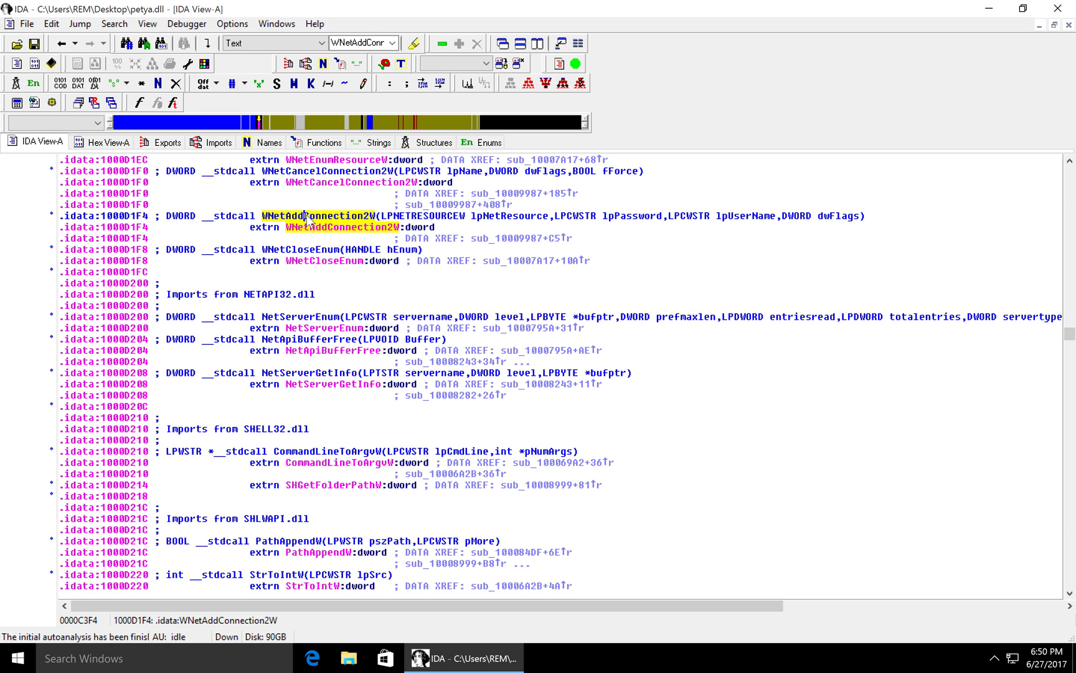
{"action": "mouse_move", "coordinate": [494, 412]}
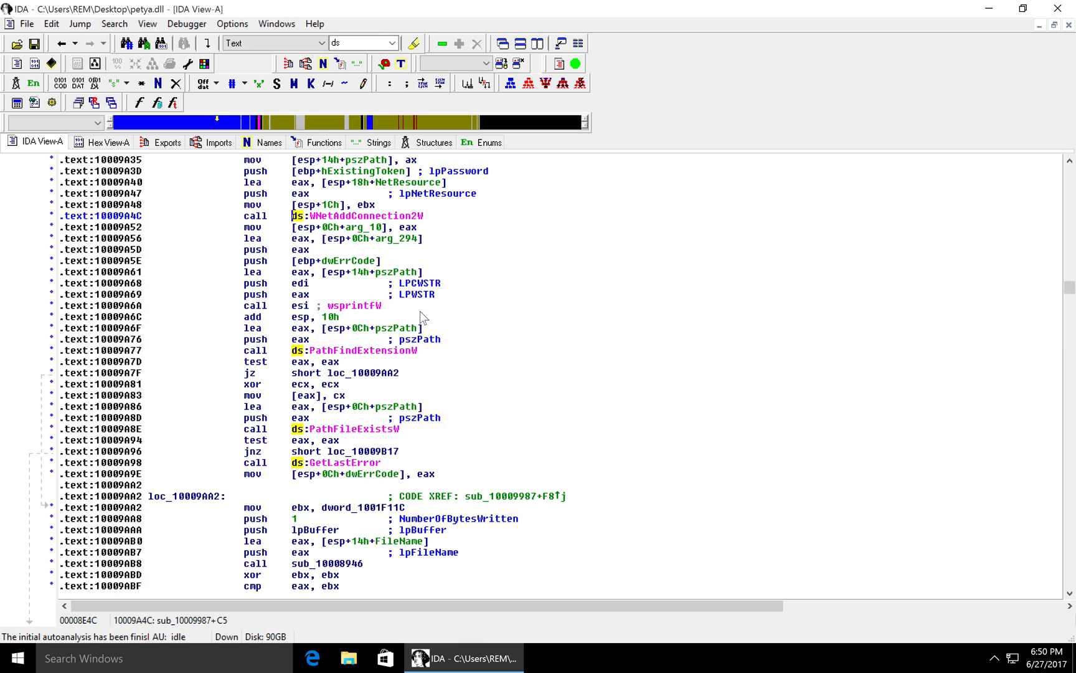
{"action": "mouse_move", "coordinate": [389, 279]}
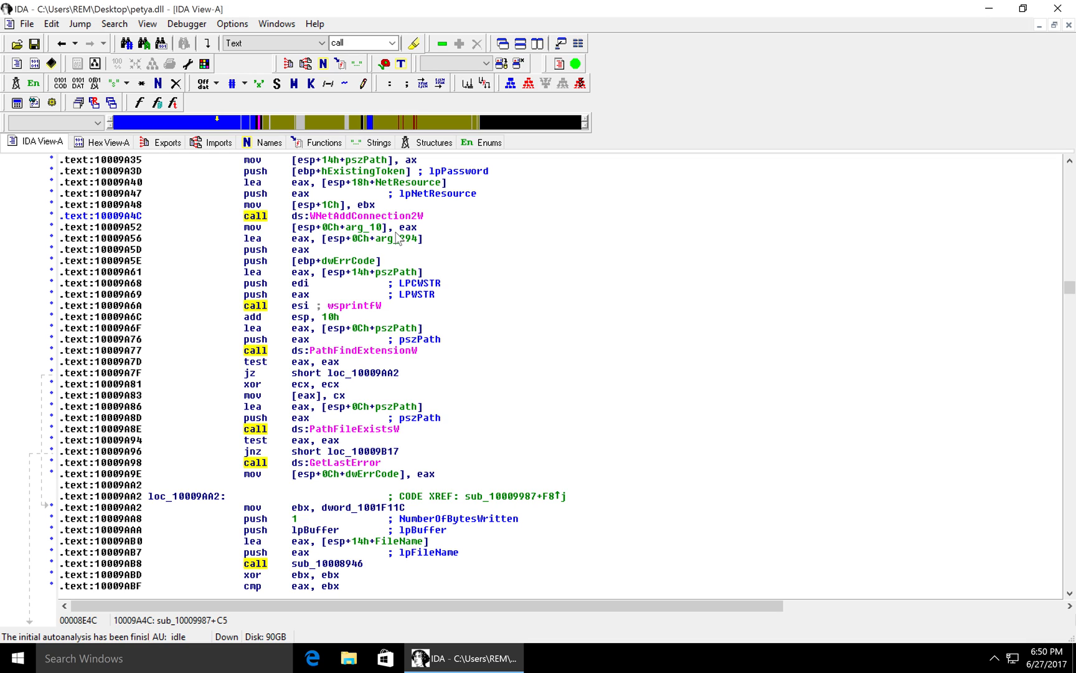
{"action": "left_click", "coordinate": [116, 214]}
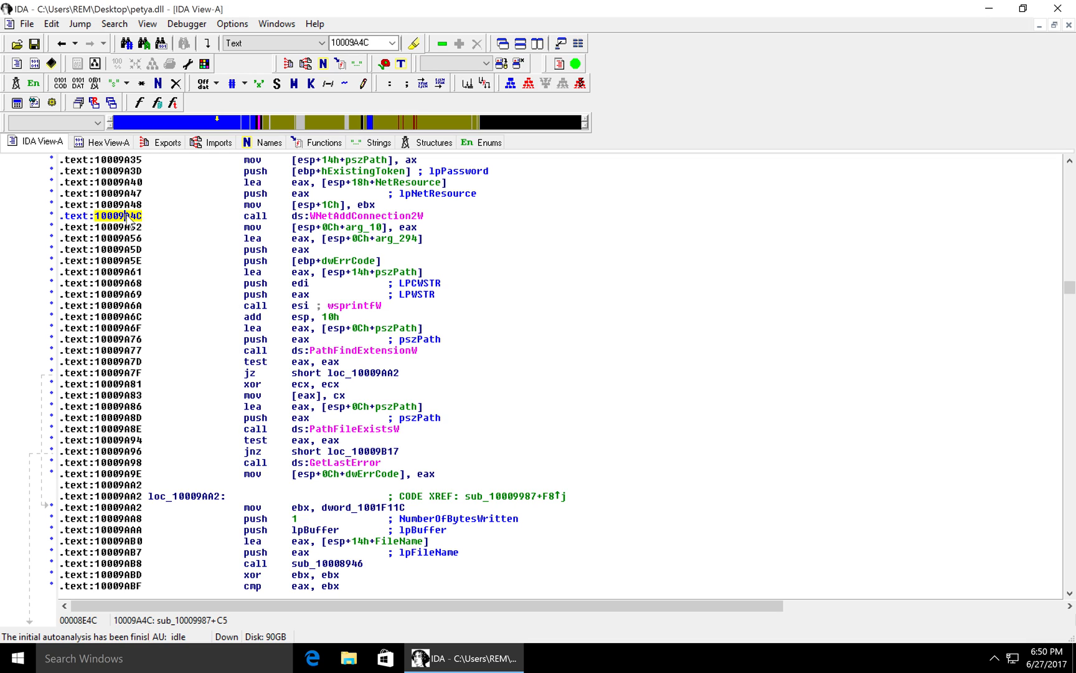
{"action": "mouse_move", "coordinate": [271, 225]}
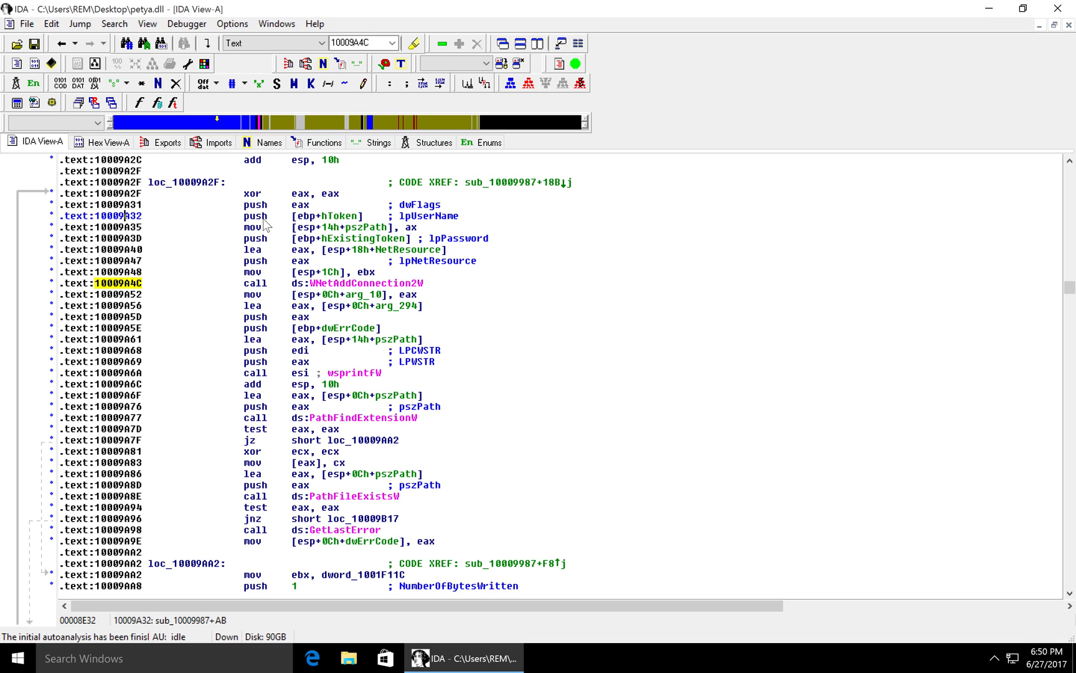
{"action": "left_click", "coordinate": [255, 283]}
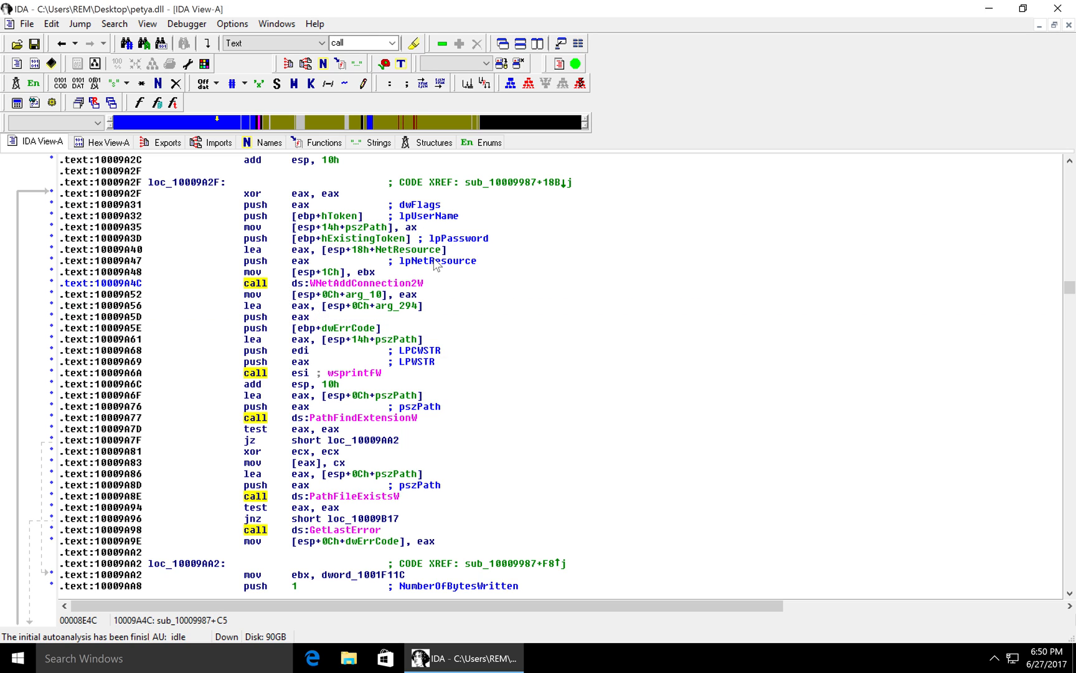
{"action": "mouse_move", "coordinate": [512, 275]}
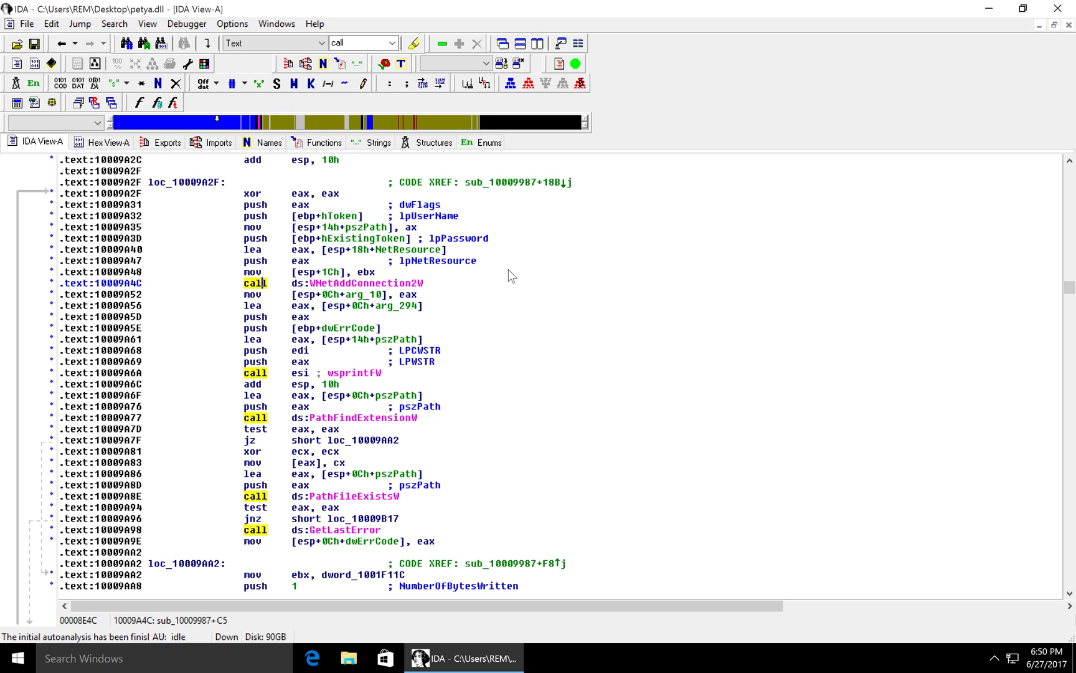
- Scroll past the token duplication code to the CreateProcessAsUserW and CreateProcessW calls
{"action": "scroll", "scroll_direction": "down", "scroll_amount": 3}
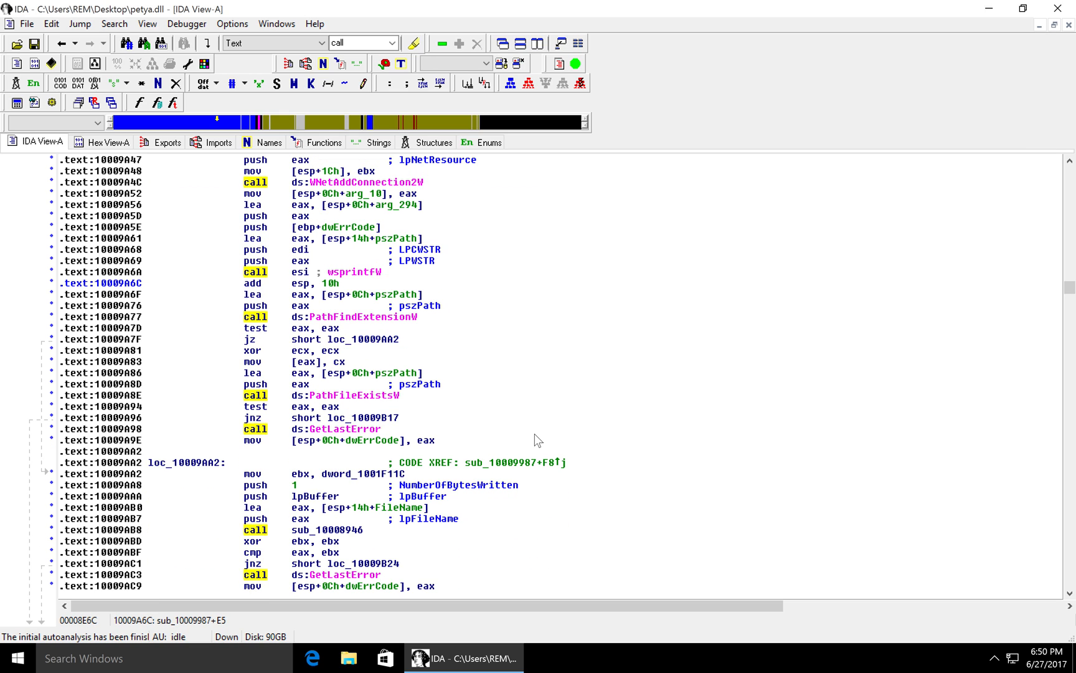
{"action": "scroll", "scroll_direction": "down", "scroll_amount": 3}
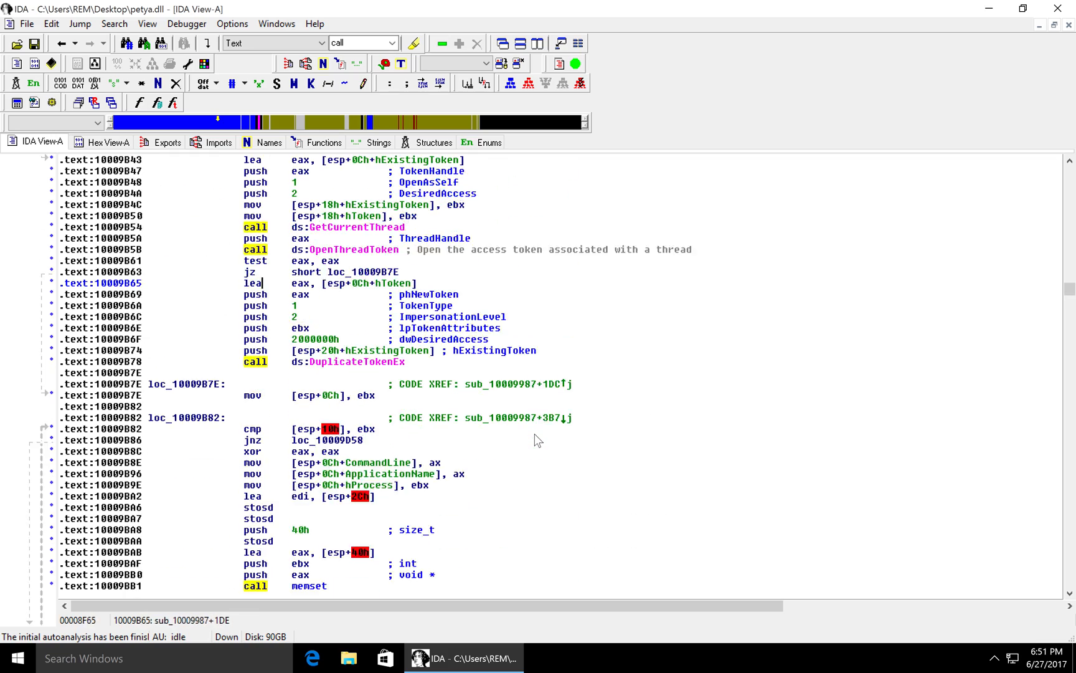
{"action": "scroll", "scroll_direction": "down", "scroll_amount": 3}
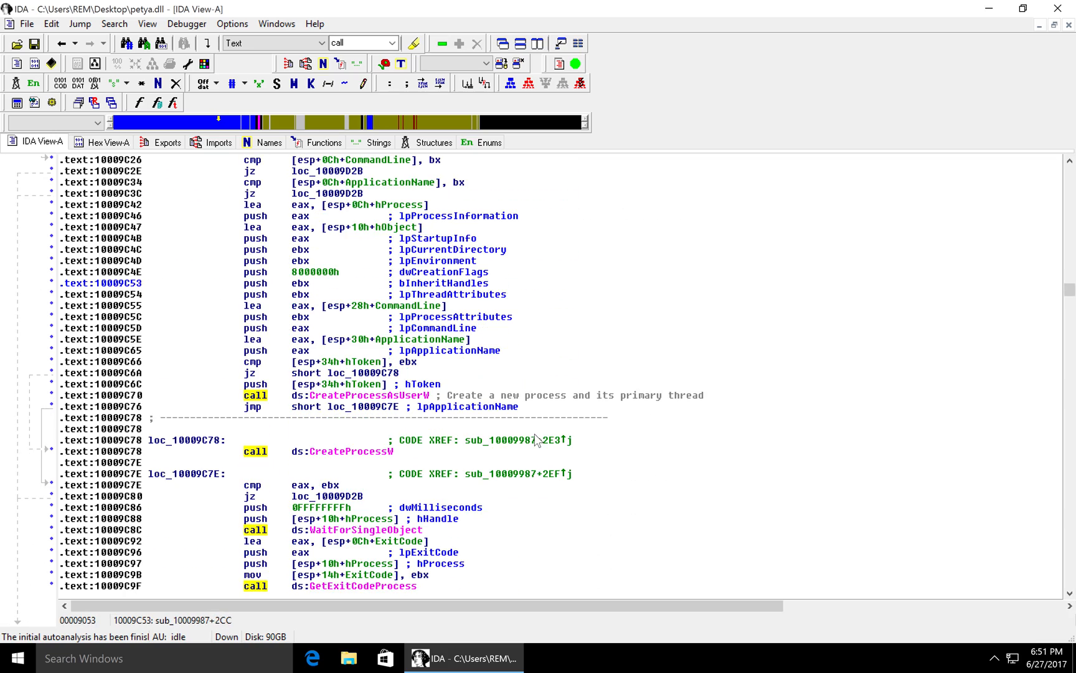
{"action": "mouse_move", "coordinate": [908, 342]}
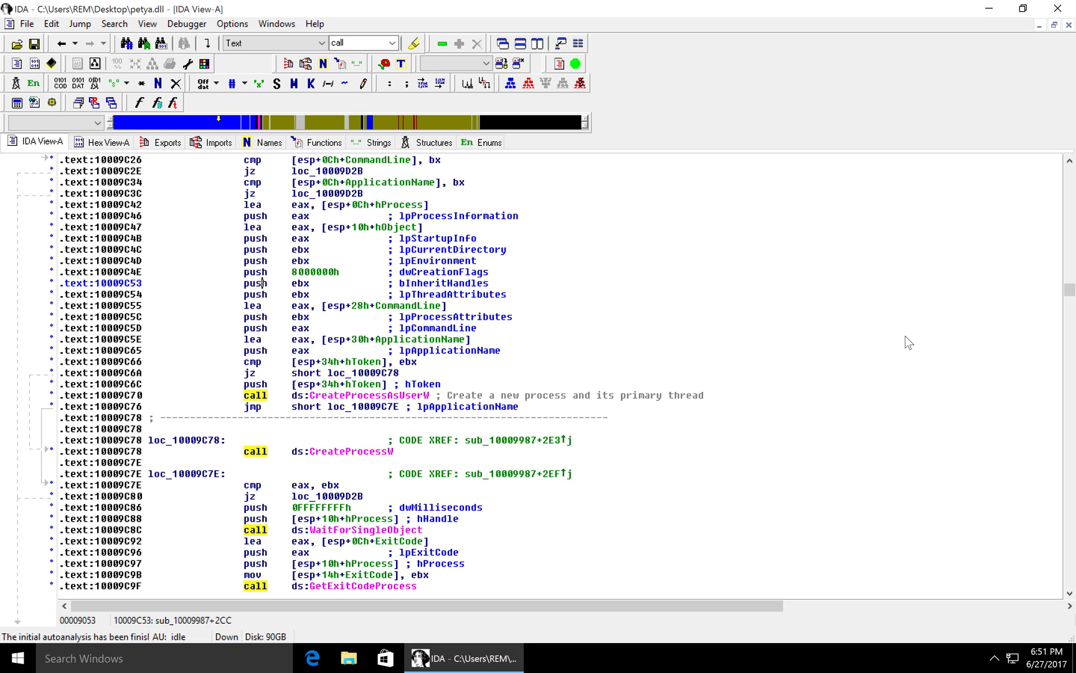
{"action": "mouse_move", "coordinate": [1001, 322]}
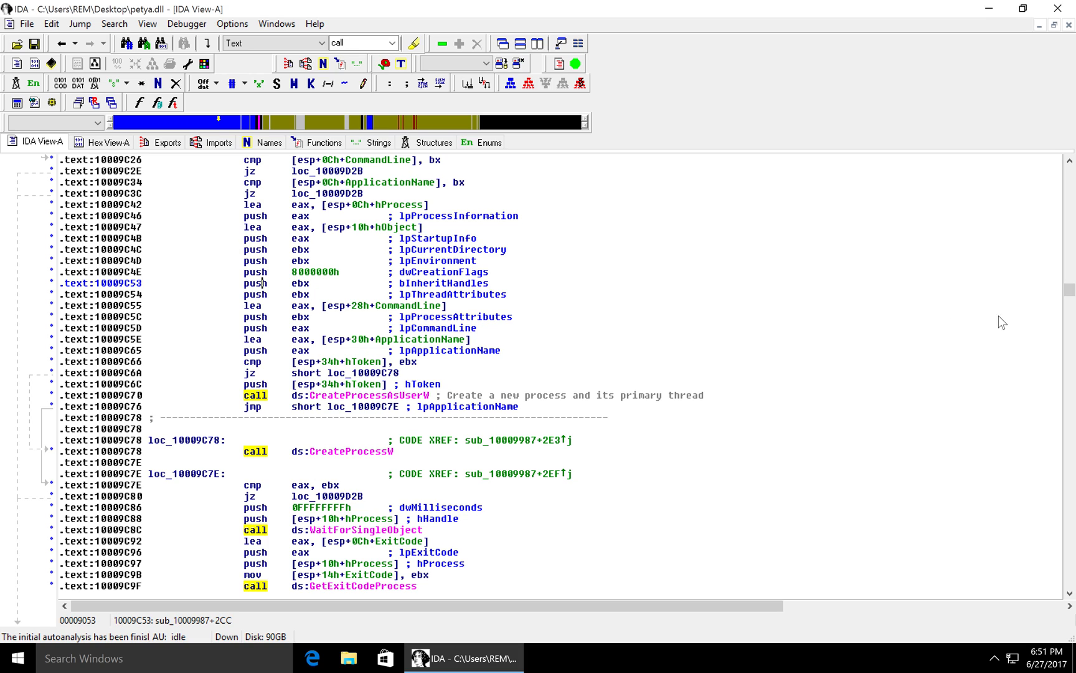
{"action": "mouse_move", "coordinate": [1069, 293]}
{"action": "type", "text": "of"}
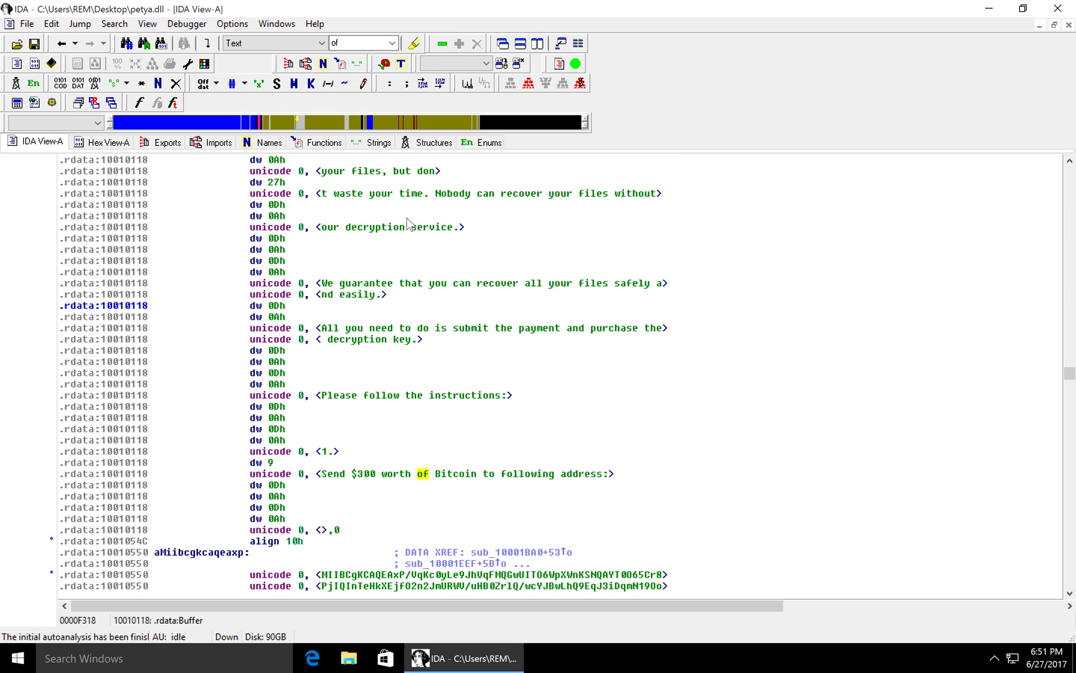
- Scroll the .rdata strings down to the targeted file extension list with accdb
{"action": "scroll", "scroll_direction": "down", "scroll_amount": 3}
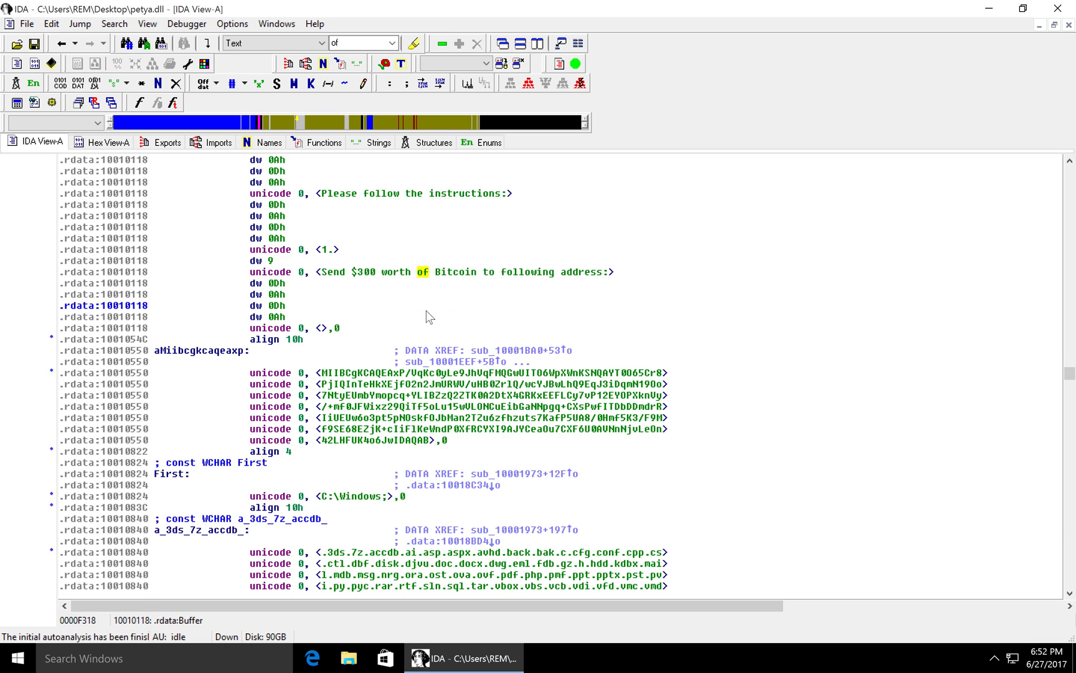
{"action": "scroll", "scroll_direction": "down", "scroll_amount": 3}
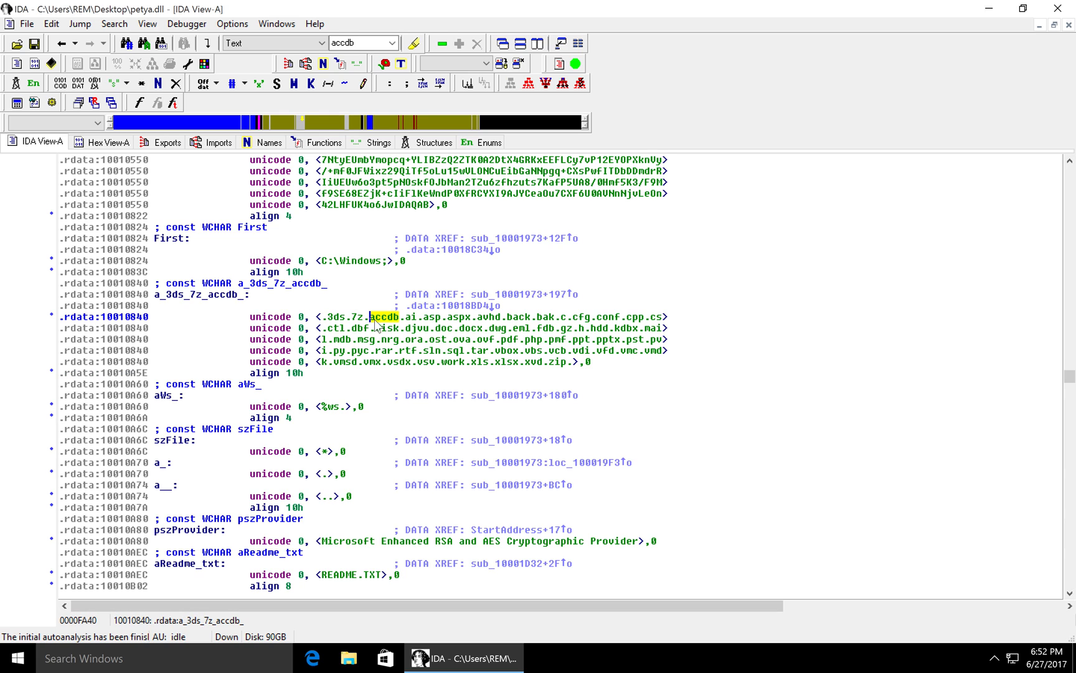
{"action": "mouse_move", "coordinate": [620, 377]}
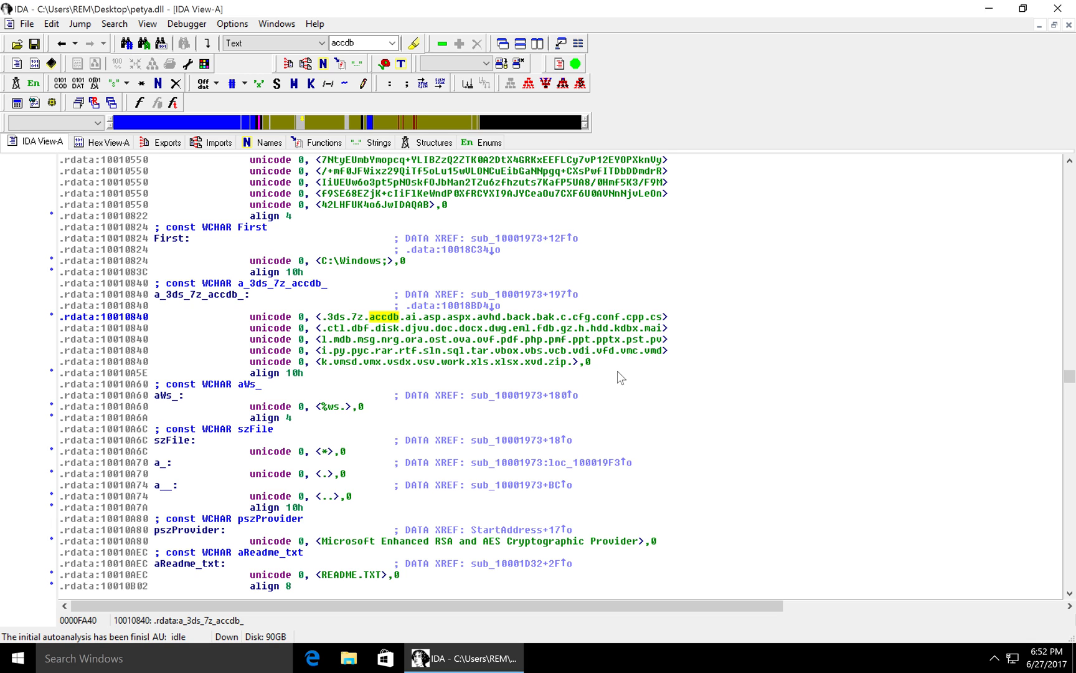
- Scroll .rdata to the wbem\wmic.exe and /node /user /password command strings and highlight 'node'
{"action": "scroll", "scroll_direction": "down", "scroll_amount": 3}
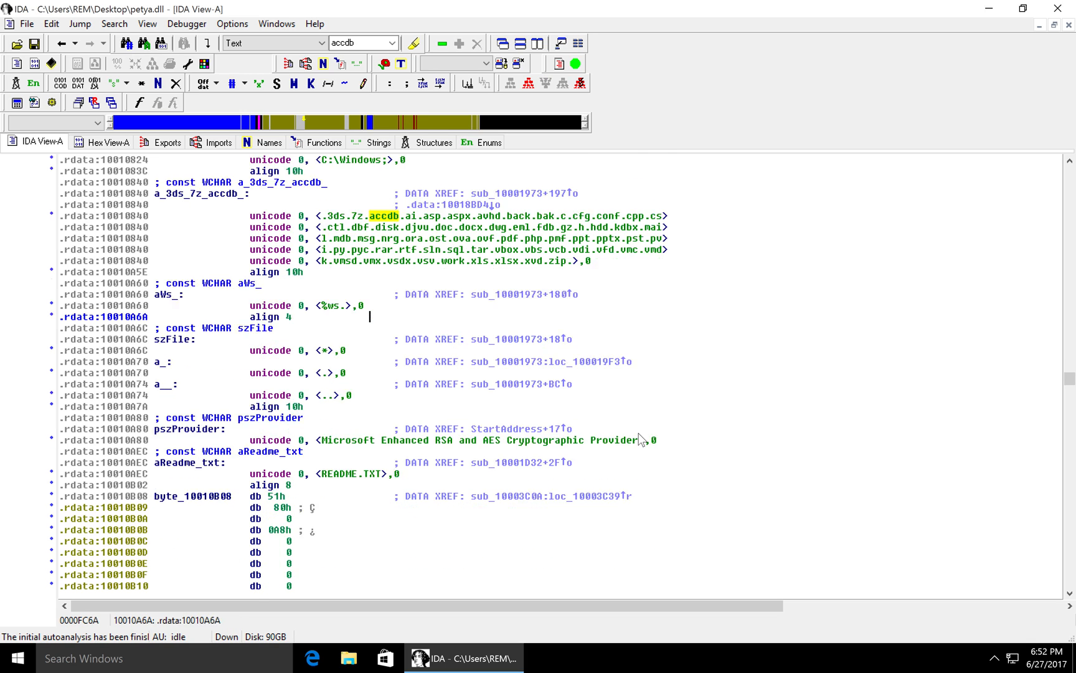
{"action": "scroll", "scroll_direction": "down", "scroll_amount": 3}
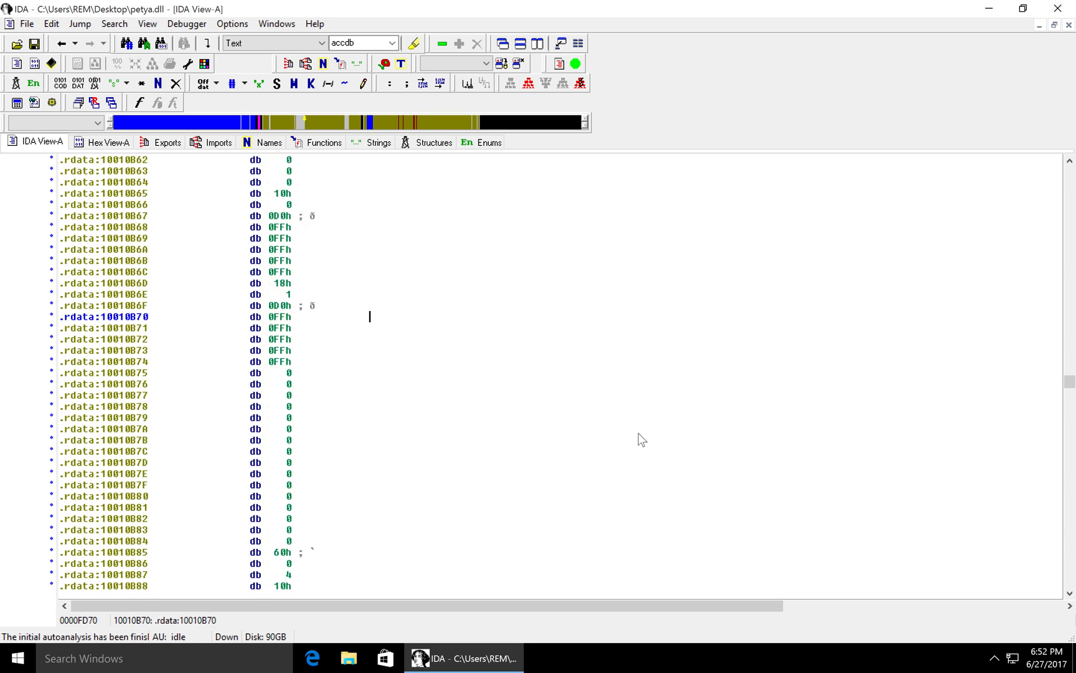
{"action": "scroll", "scroll_direction": "down", "scroll_amount": 3}
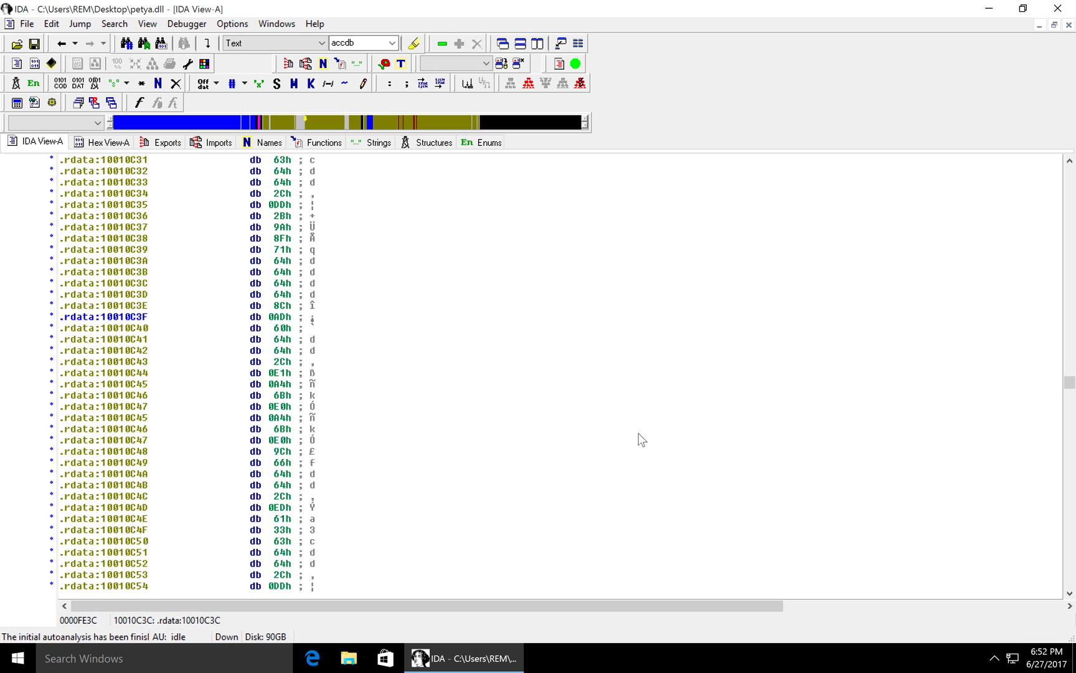
{"action": "scroll", "scroll_direction": "down", "scroll_amount": 3}
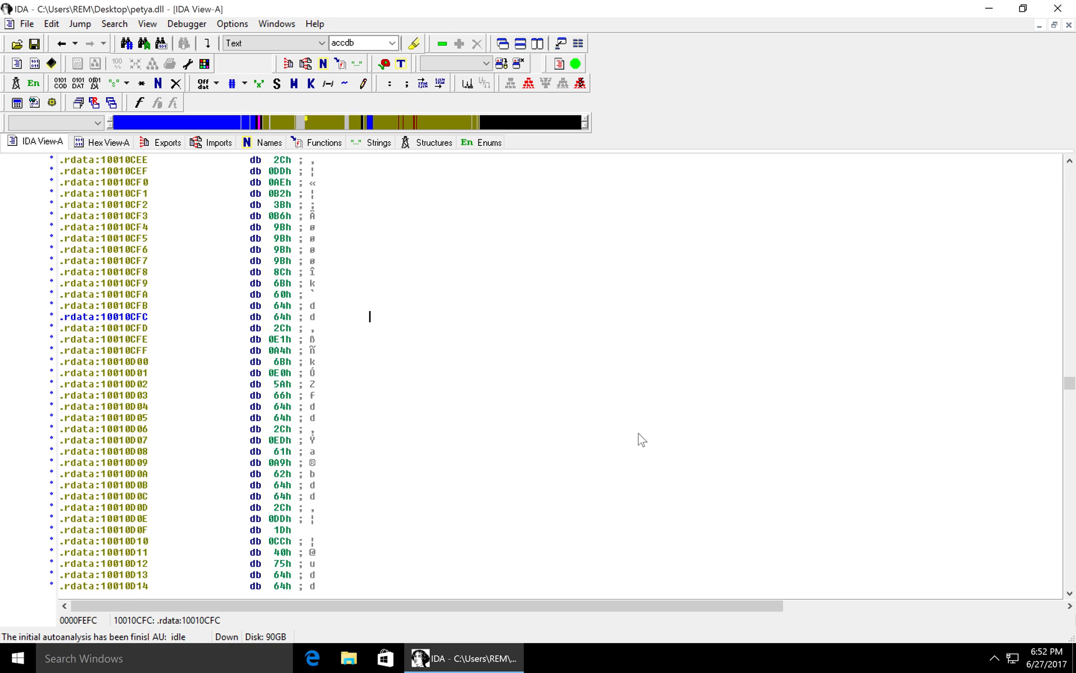
{"action": "scroll", "scroll_direction": "down", "scroll_amount": 3}
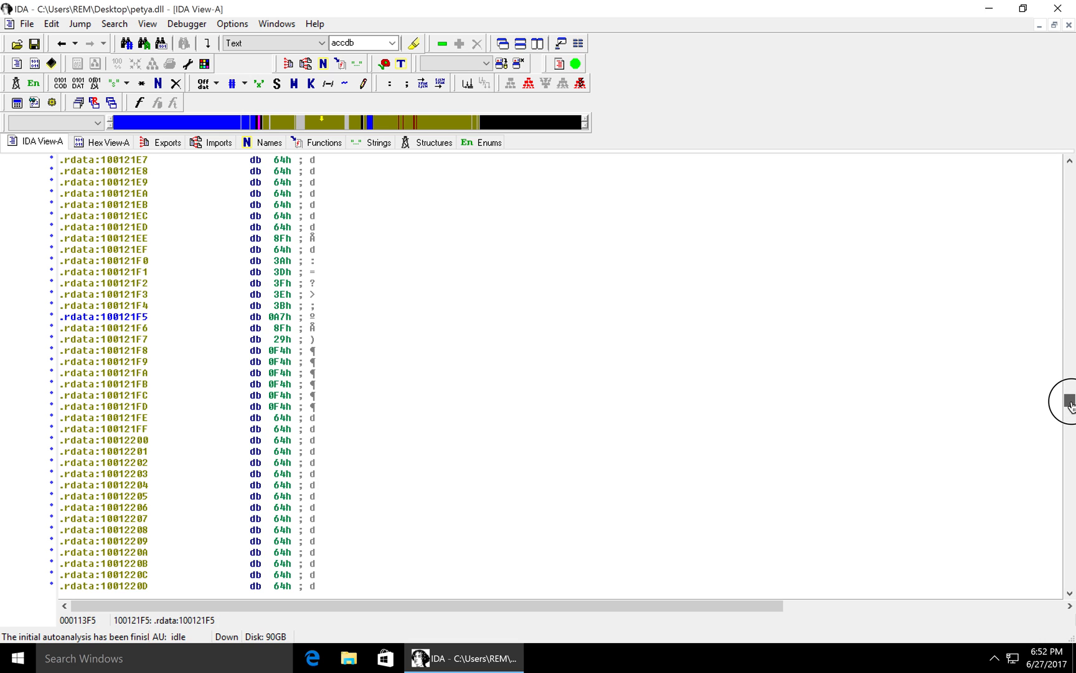
{"action": "scroll", "scroll_direction": "down", "scroll_amount": 3}
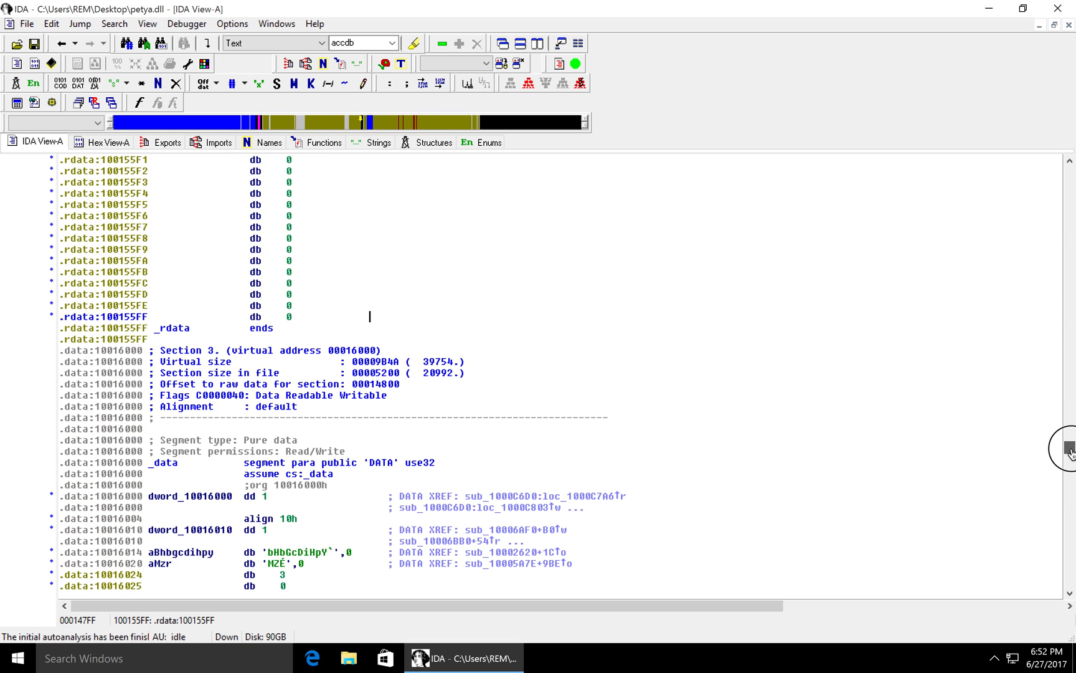
{"action": "scroll", "scroll_direction": "up", "scroll_amount": 3}
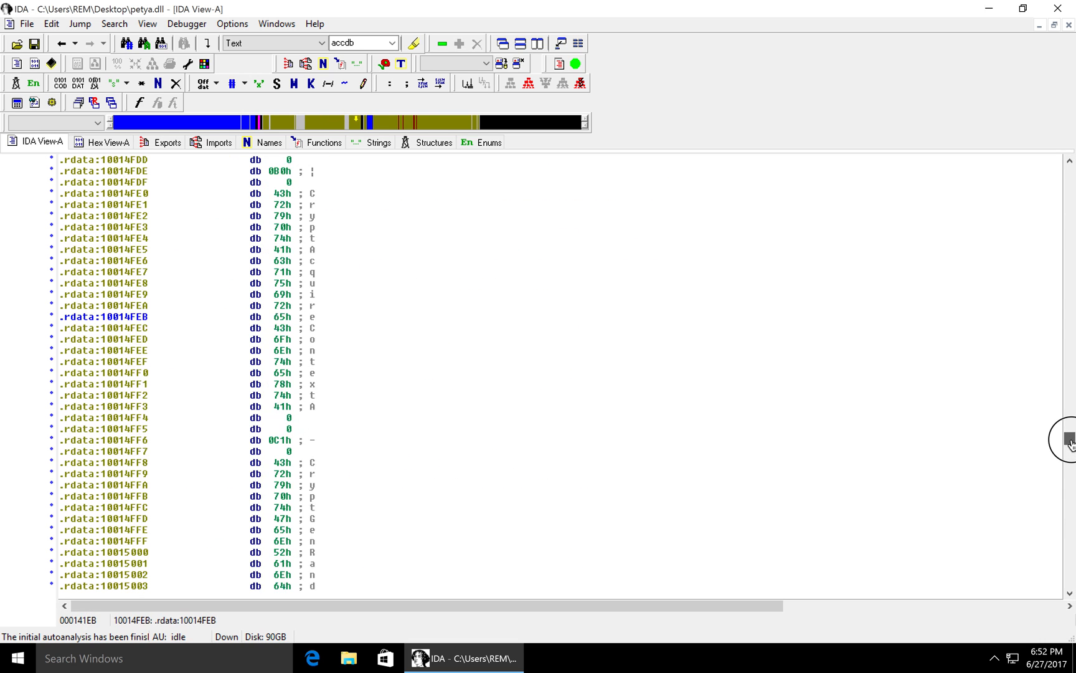
{"action": "scroll", "scroll_direction": "up", "scroll_amount": 3}
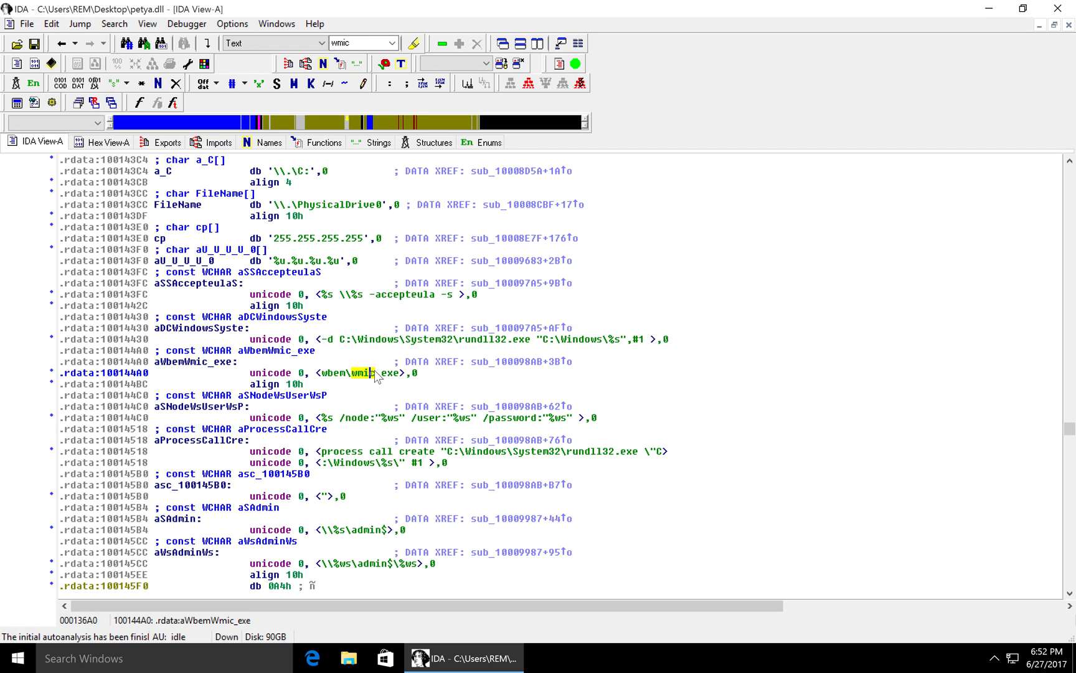
{"action": "left_click", "coordinate": [354, 418]}
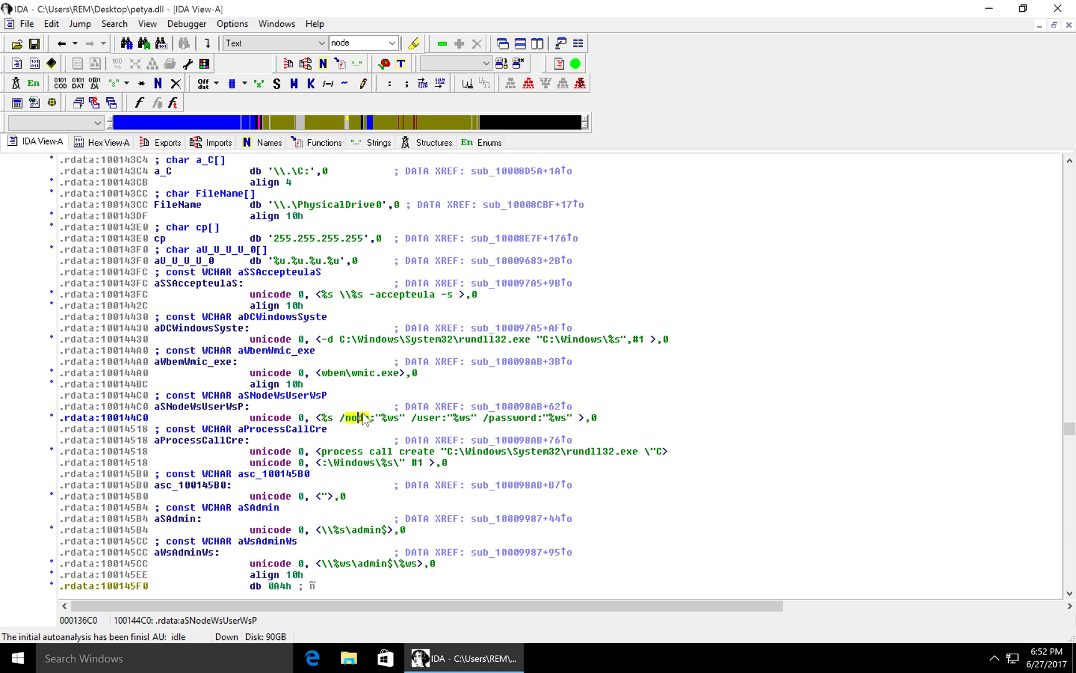
{"action": "mouse_move", "coordinate": [590, 387]}
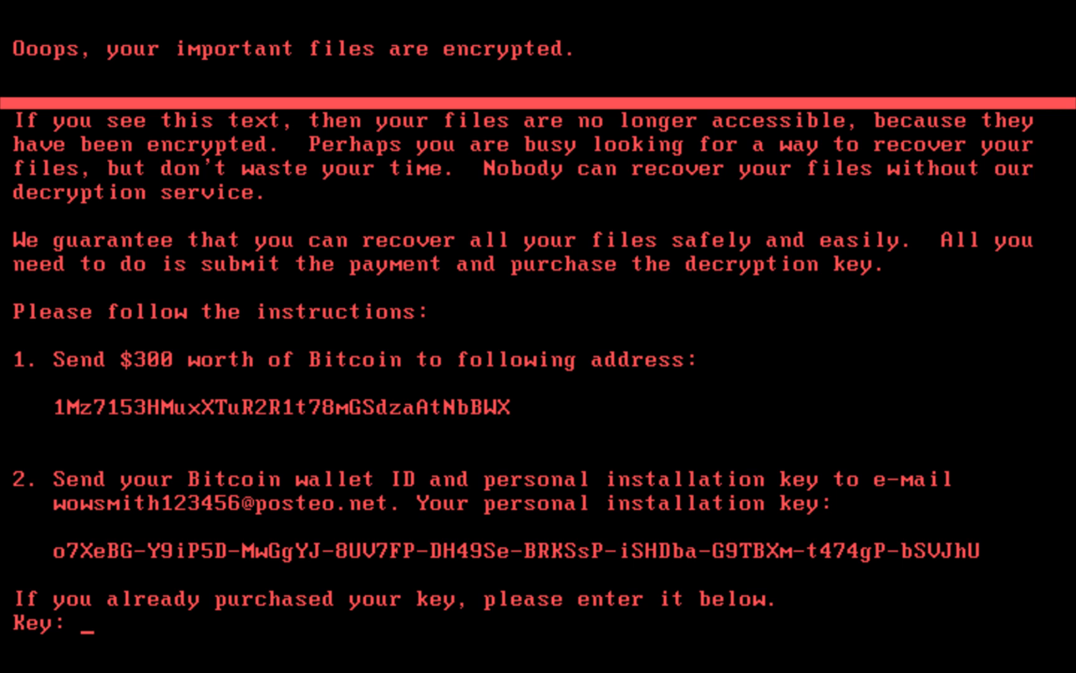
- Switch to the infected Windows 10 VM showing the Petya ransom note demanding $300 in Bitcoin
{"action": "type", "text": "lk"}
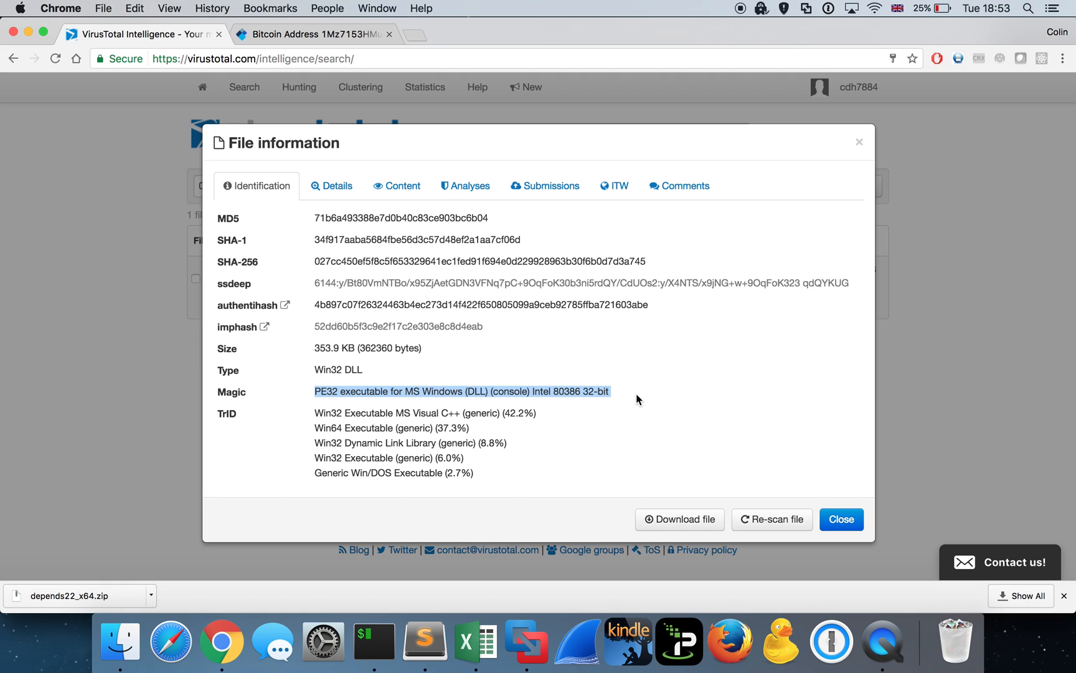
{"action": "mouse_move", "coordinate": [751, 89]}
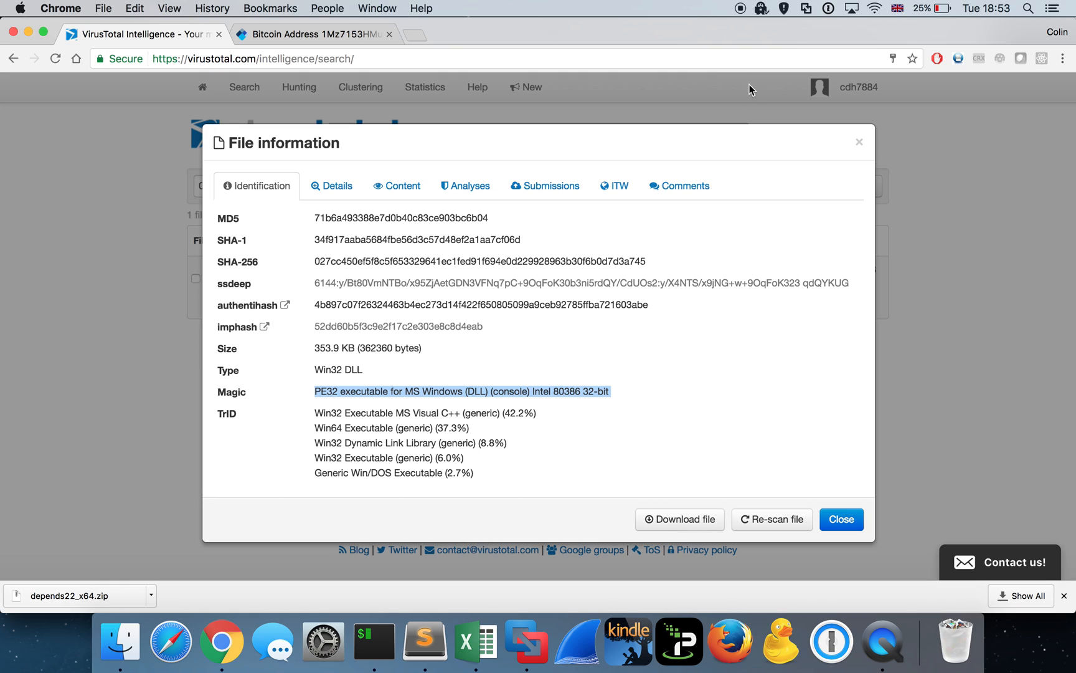